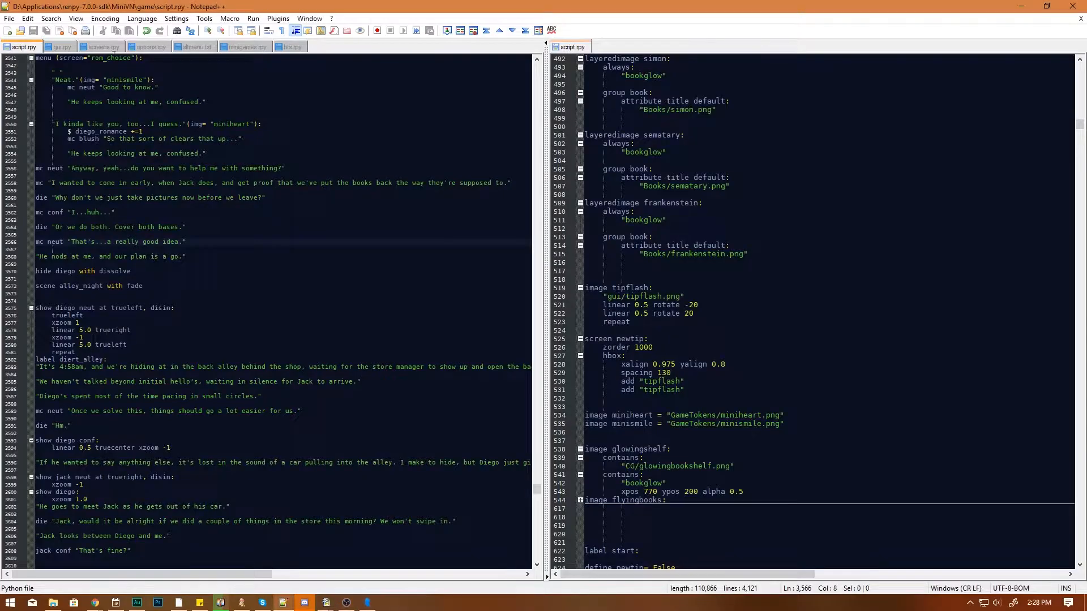
Leave Notepad++ and bring the Audition editing session forward.
click(147, 46)
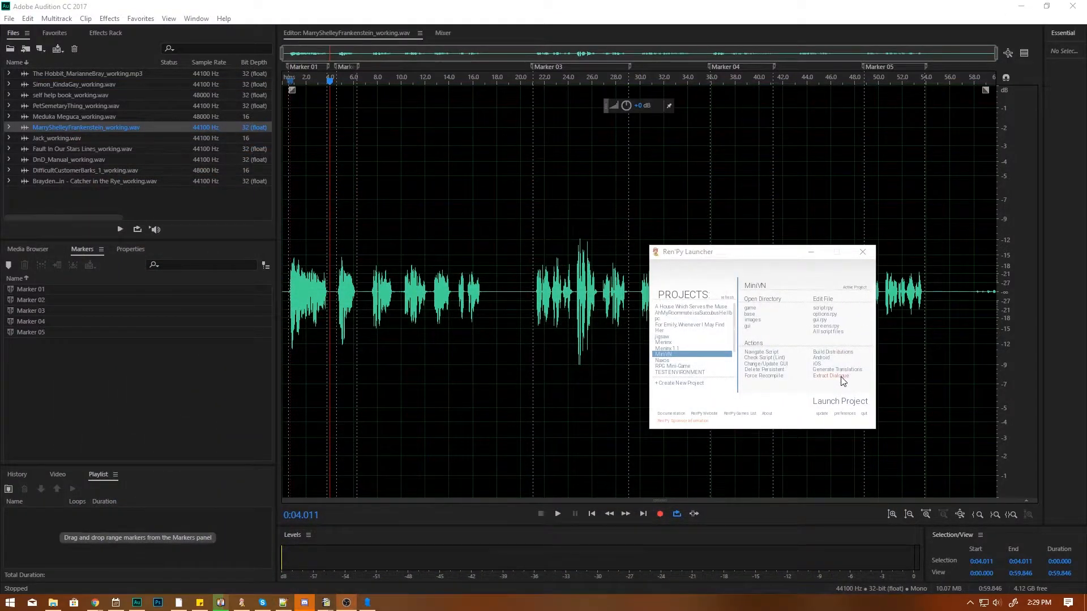
mouse_move(806, 355)
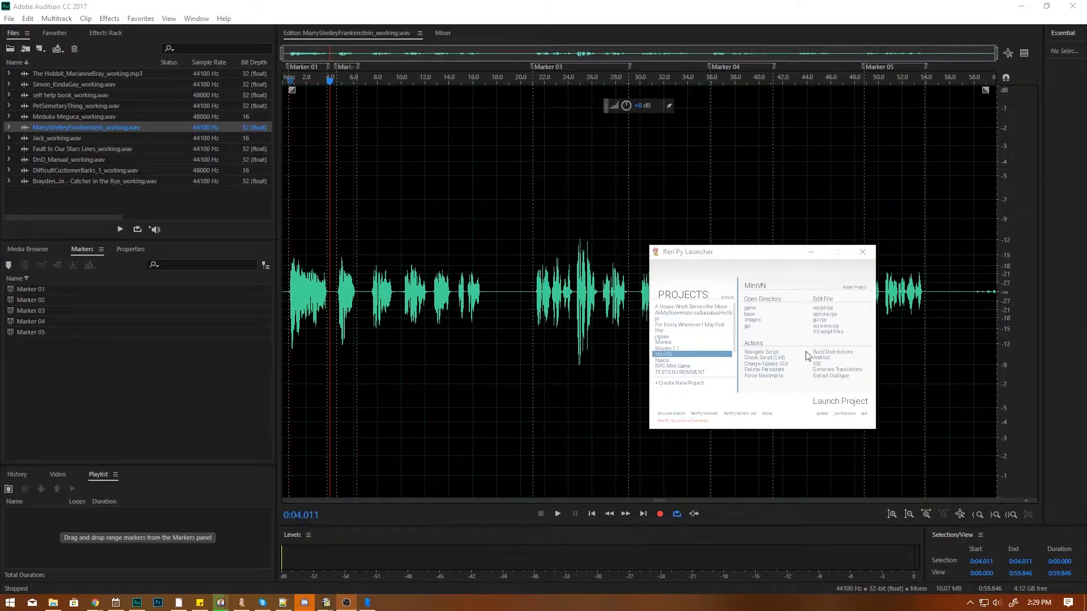
mouse_move(624, 458)
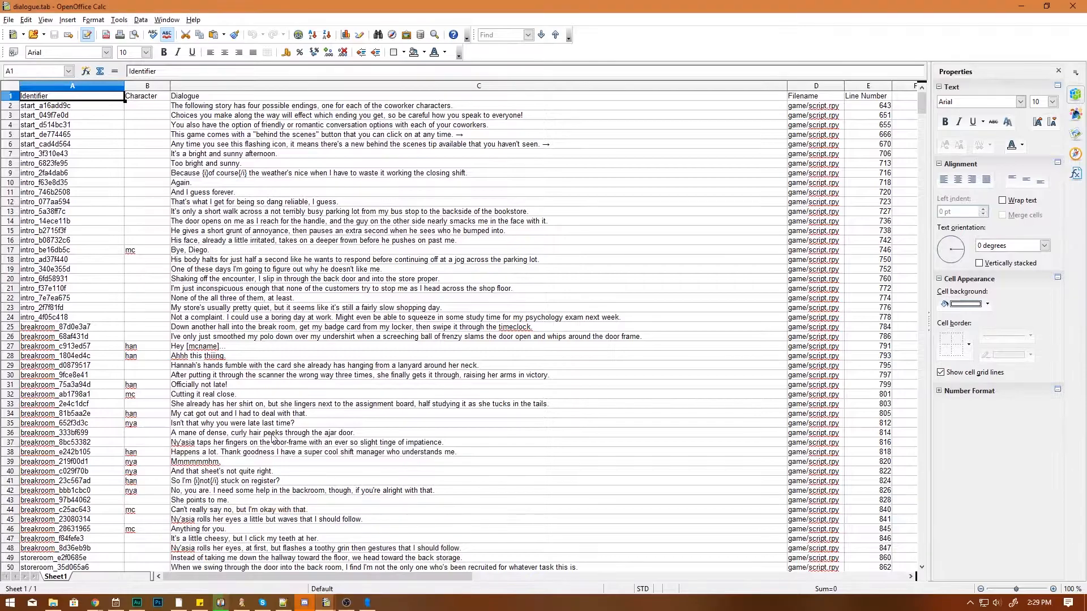
Scroll down through the dialogue.tab rows of identifiers, speakers and lines.
scroll(down, 3)
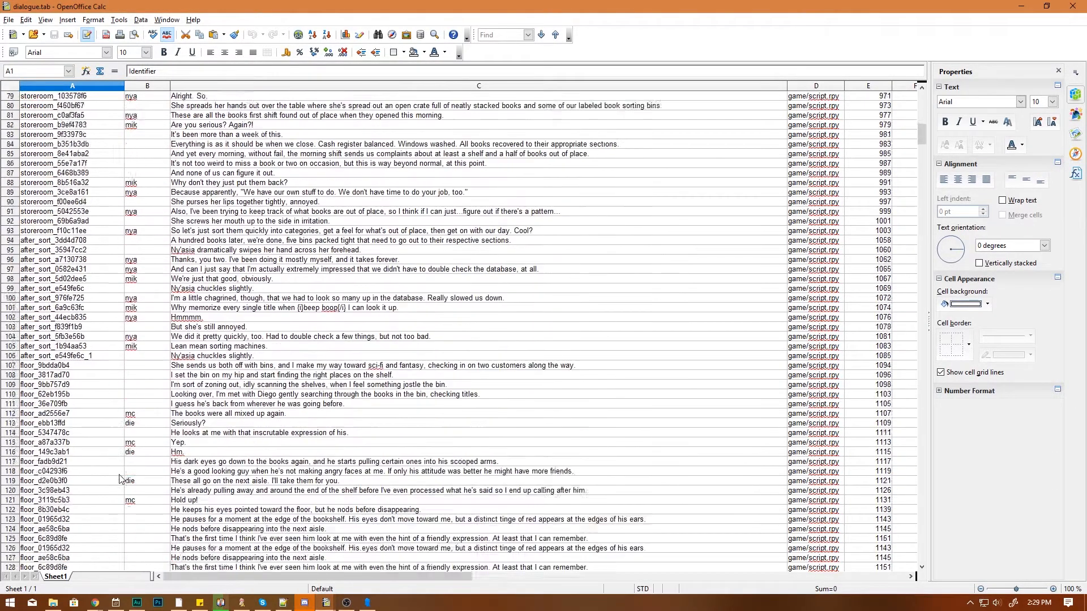
scroll(down, 3)
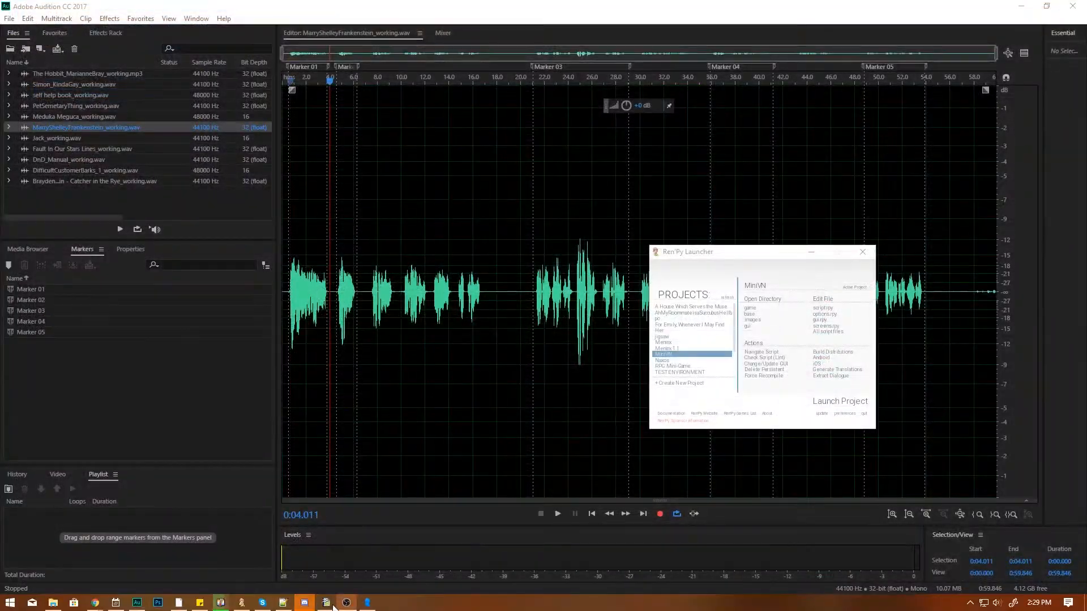
Bring up dialogue_with markers.ods and look through nya's lines on Sheet2.
click(303, 602)
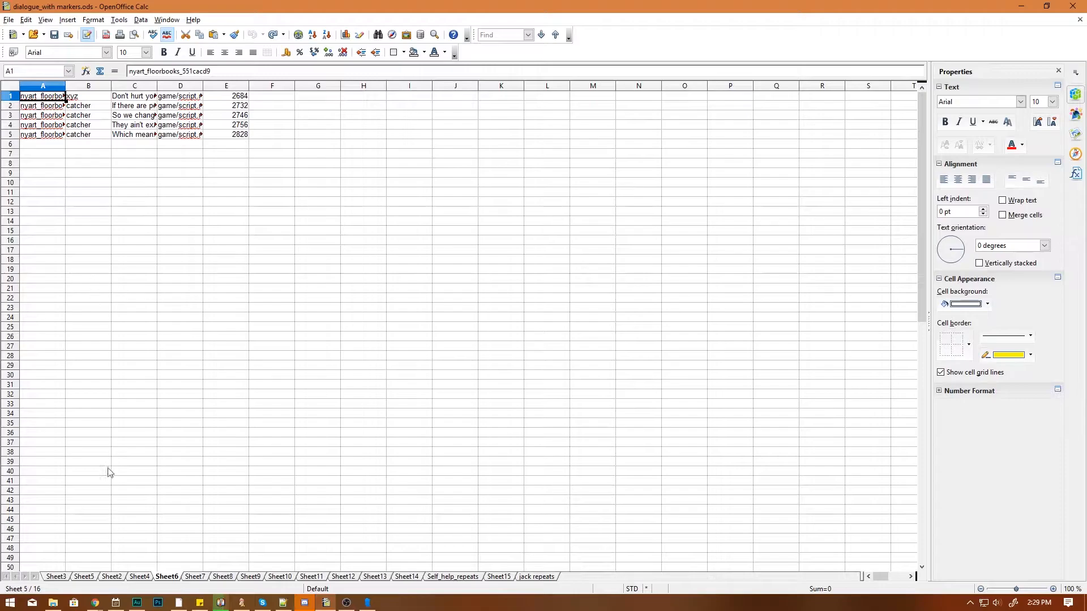
click(56, 577)
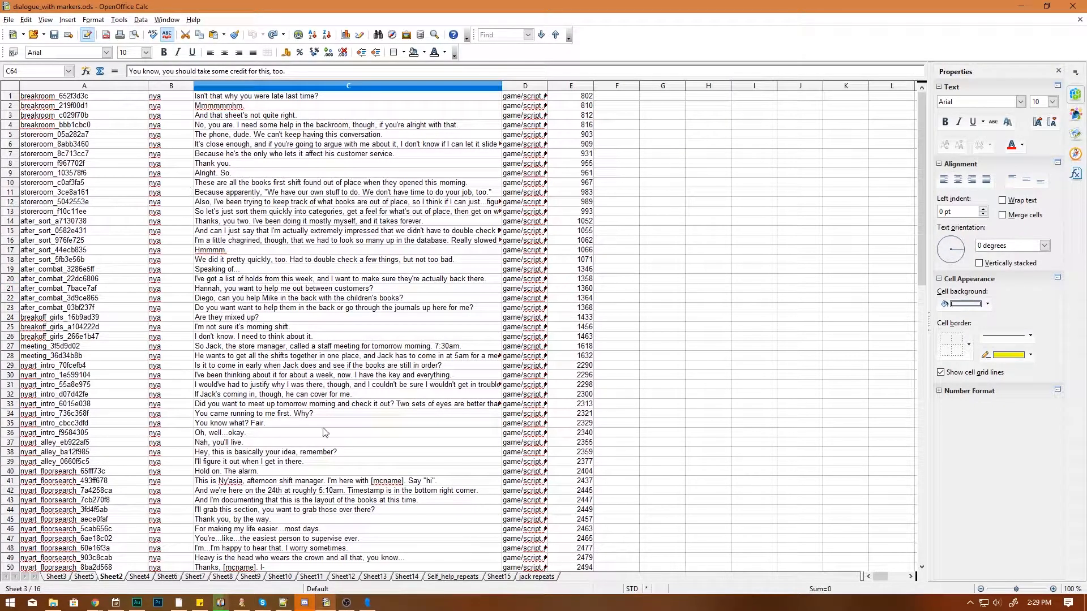
scroll(down, 3)
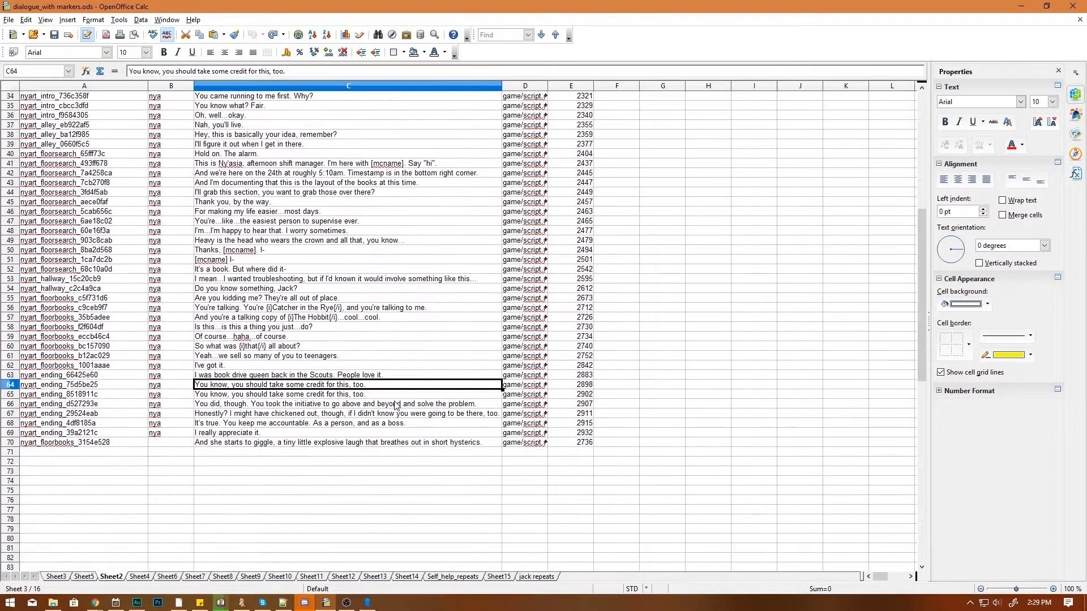
scroll(up, 3)
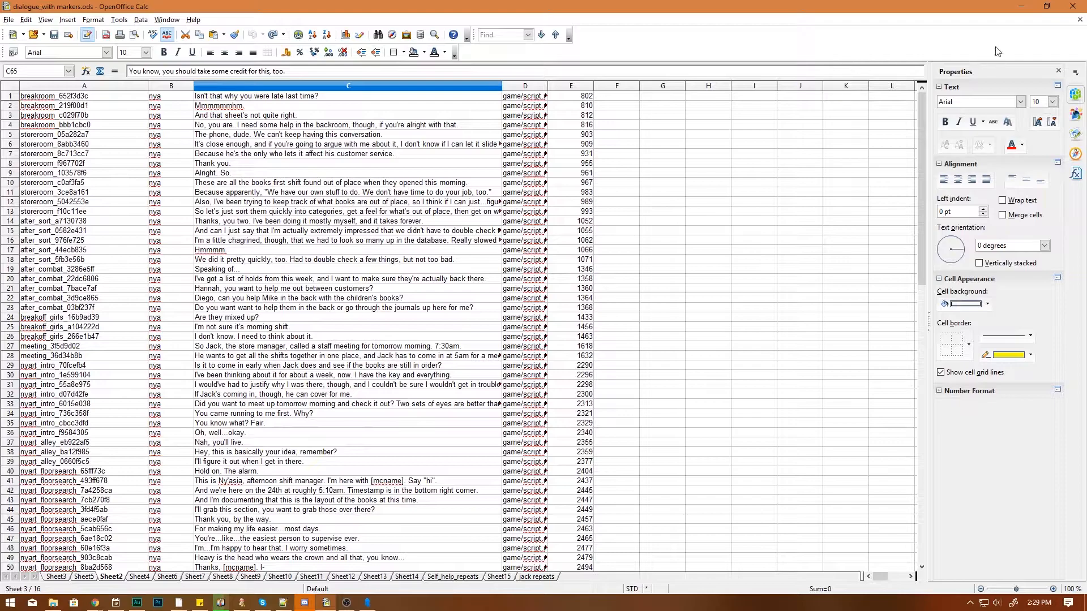
mouse_move(1021, 6)
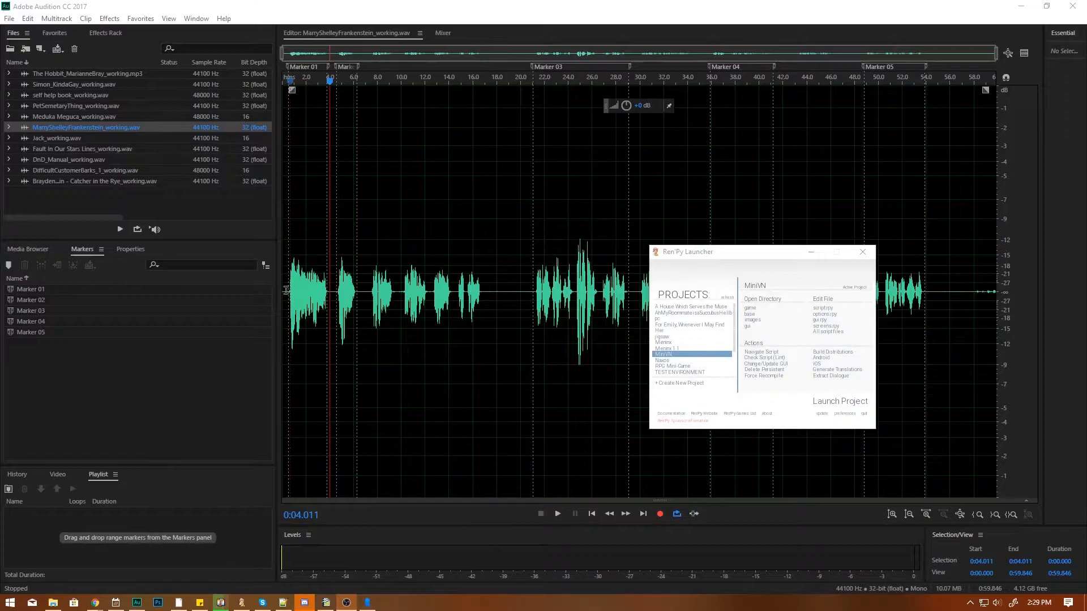
Focus Audition, play the Frankenstein recording from the start, then stop playback.
click(862, 251)
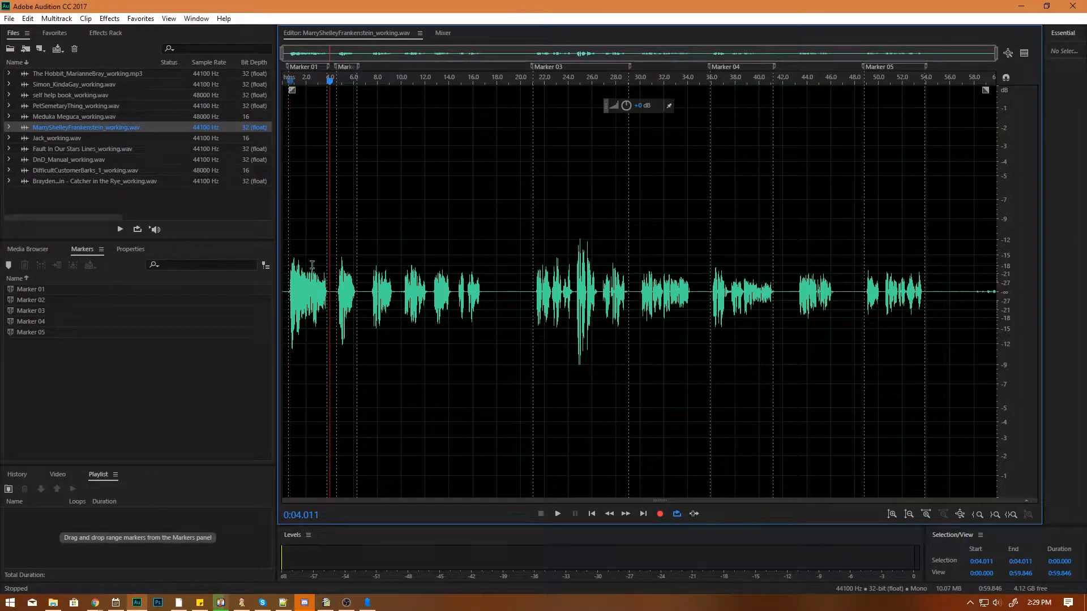
mouse_move(288, 297)
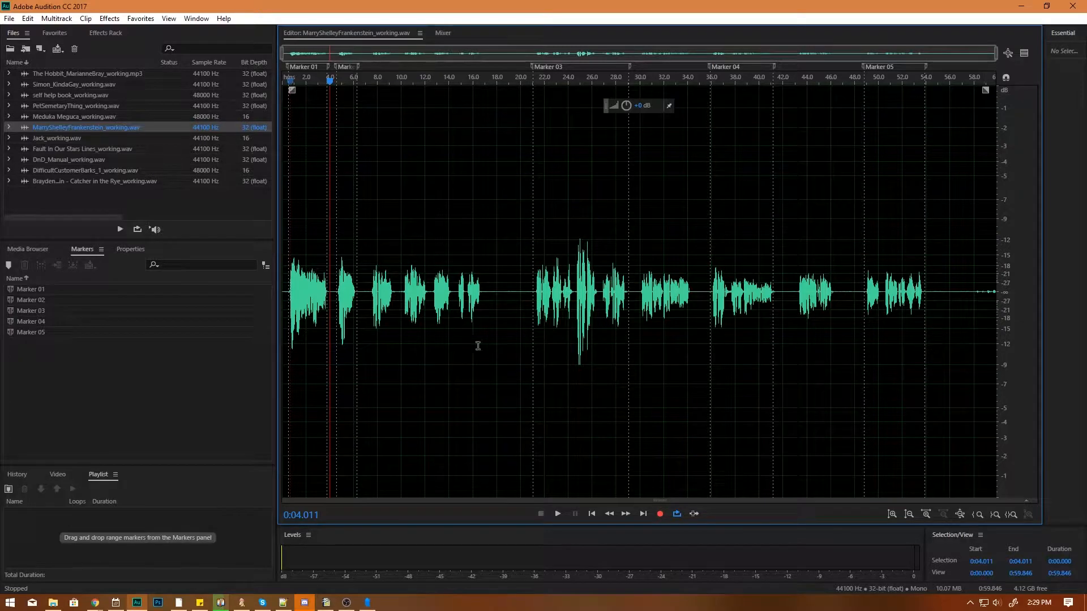
mouse_move(288, 319)
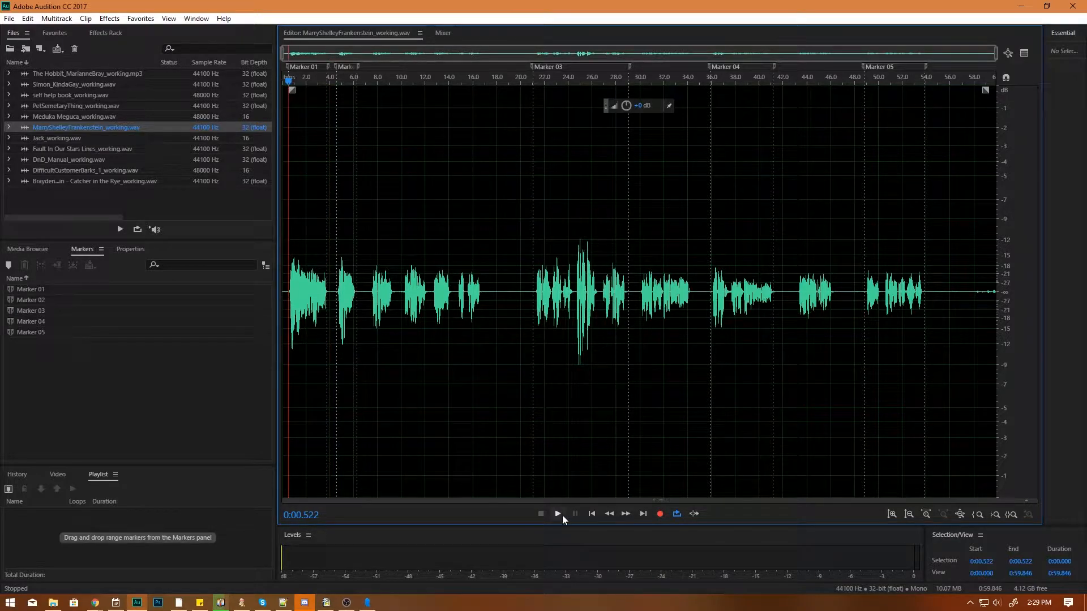
click(557, 513)
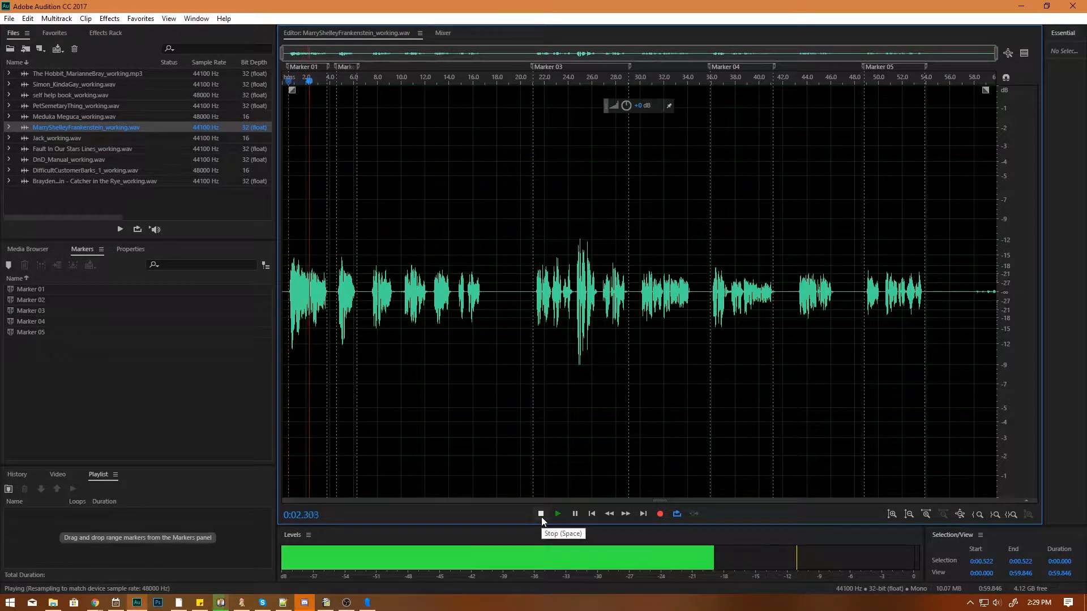
click(541, 513)
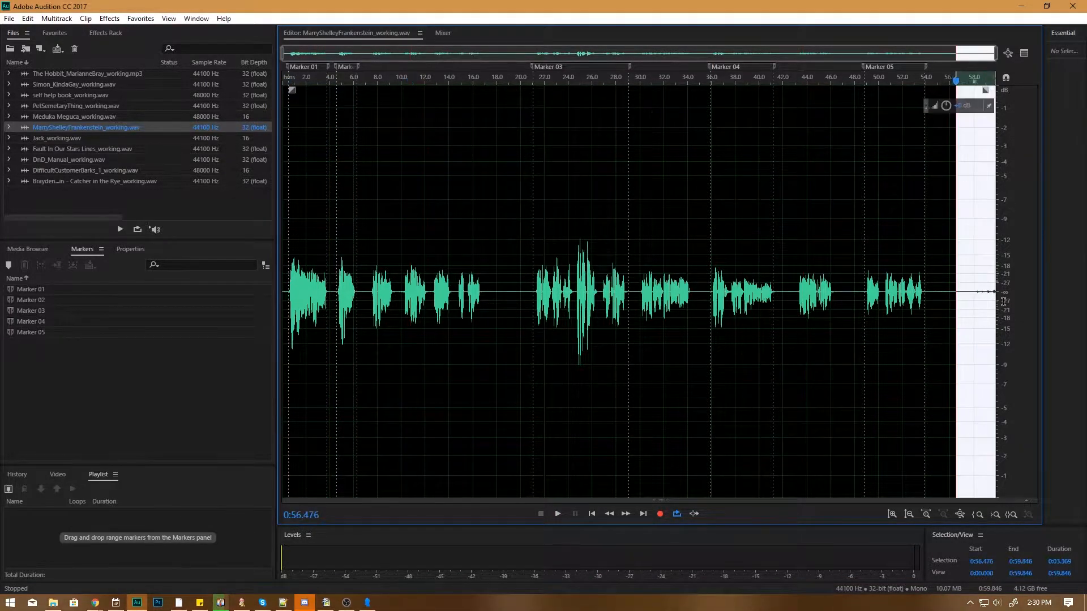
Place the playhead near the end of the recording at 0:57.757.
click(9, 266)
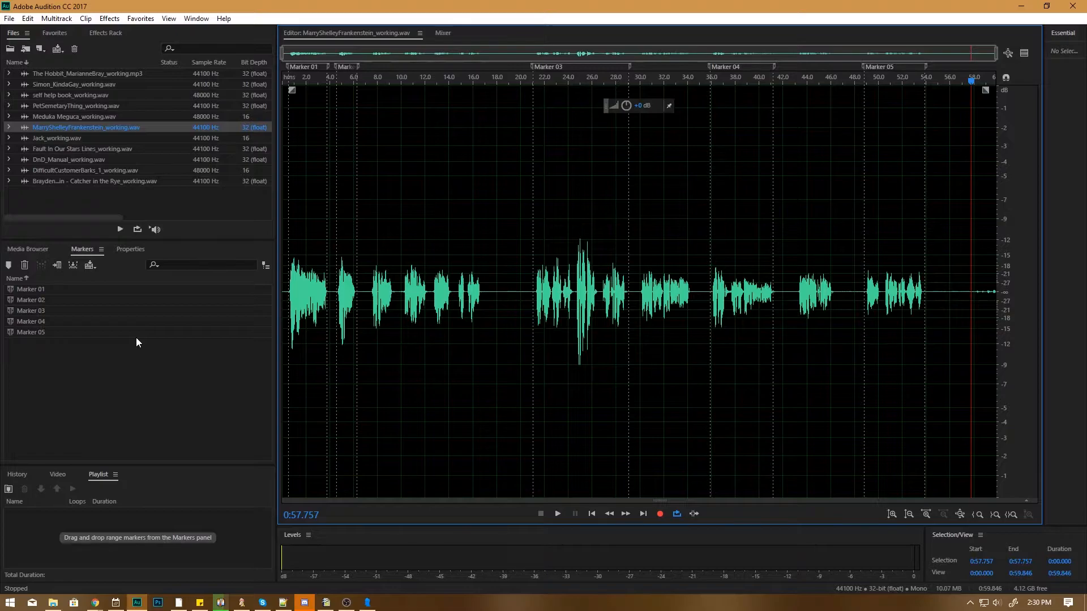
mouse_move(42, 311)
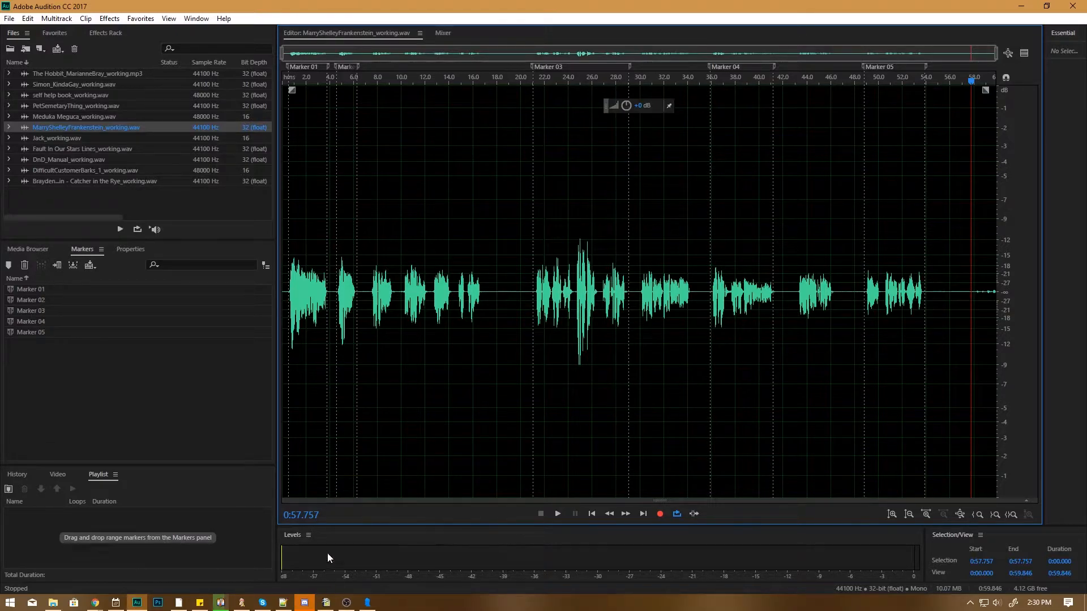
Show Sheet11 and check the speaker cells B2 (frankenstein) and B1 (xyz).
click(325, 602)
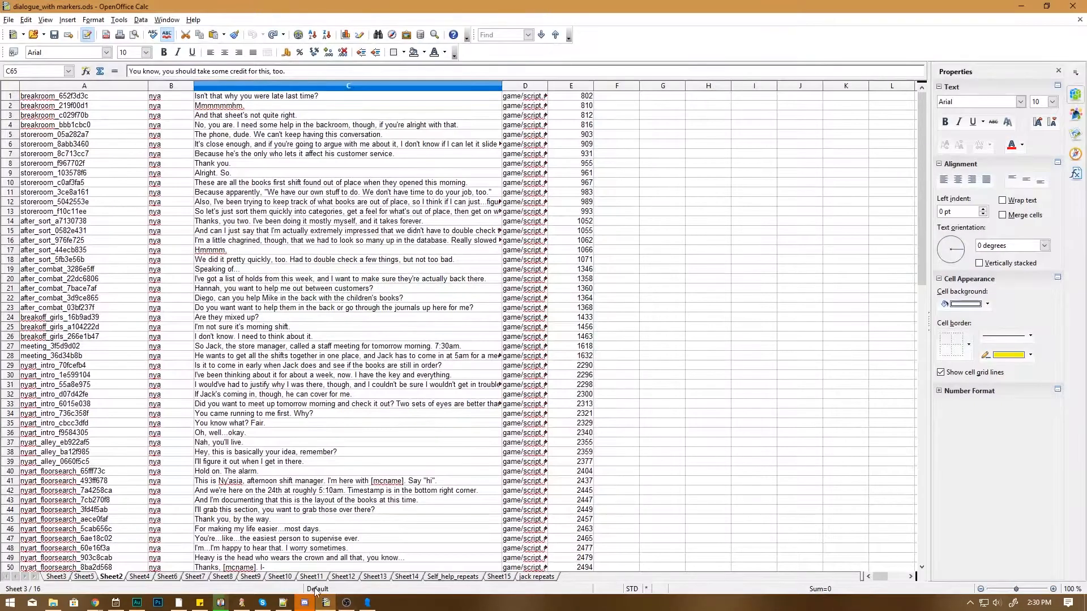
click(311, 577)
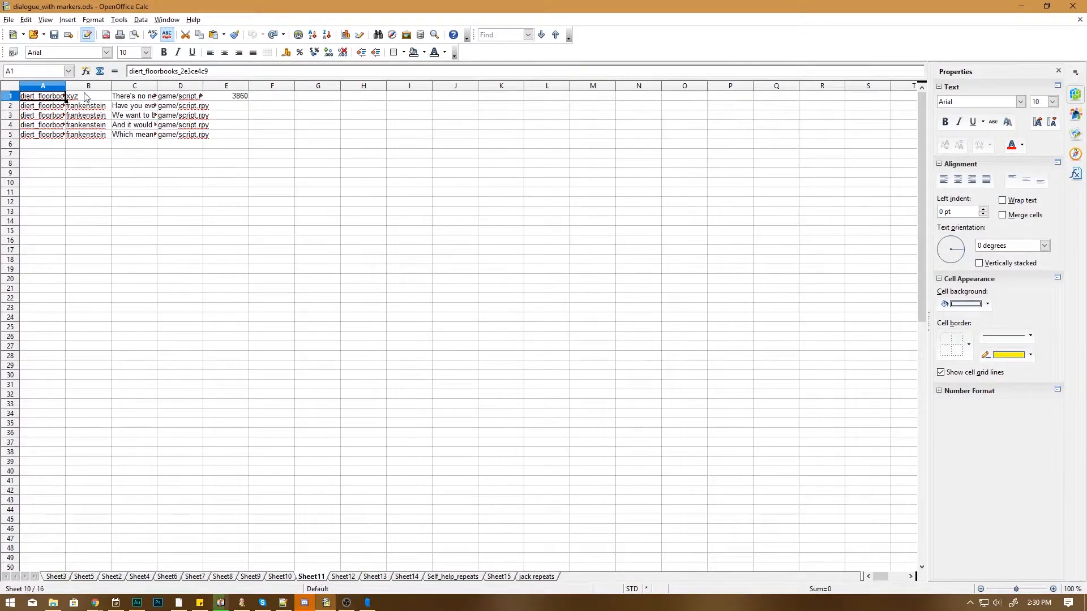
mouse_move(95, 103)
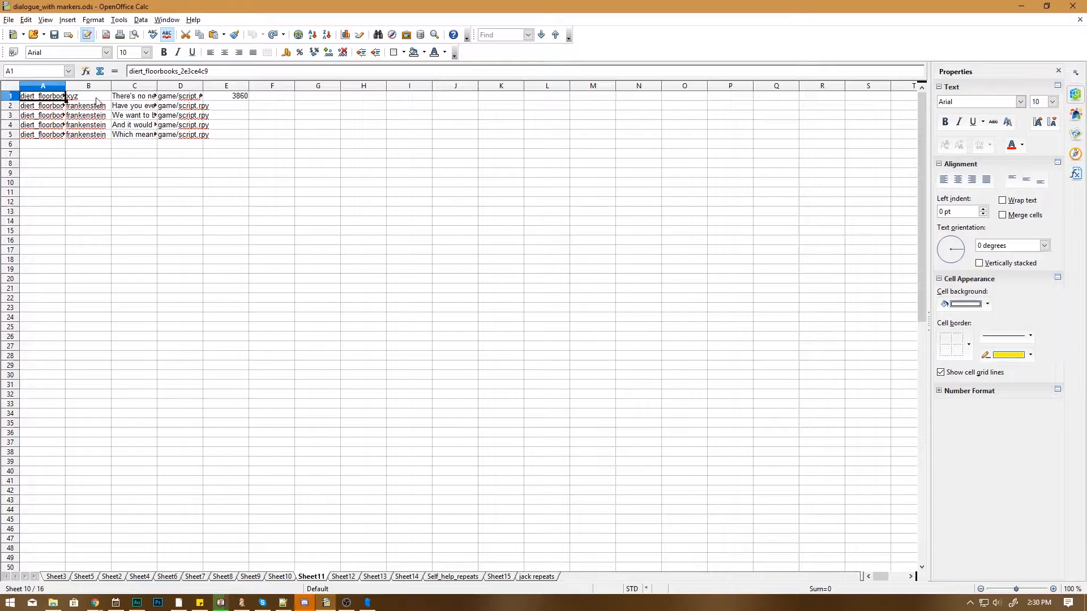
click(88, 105)
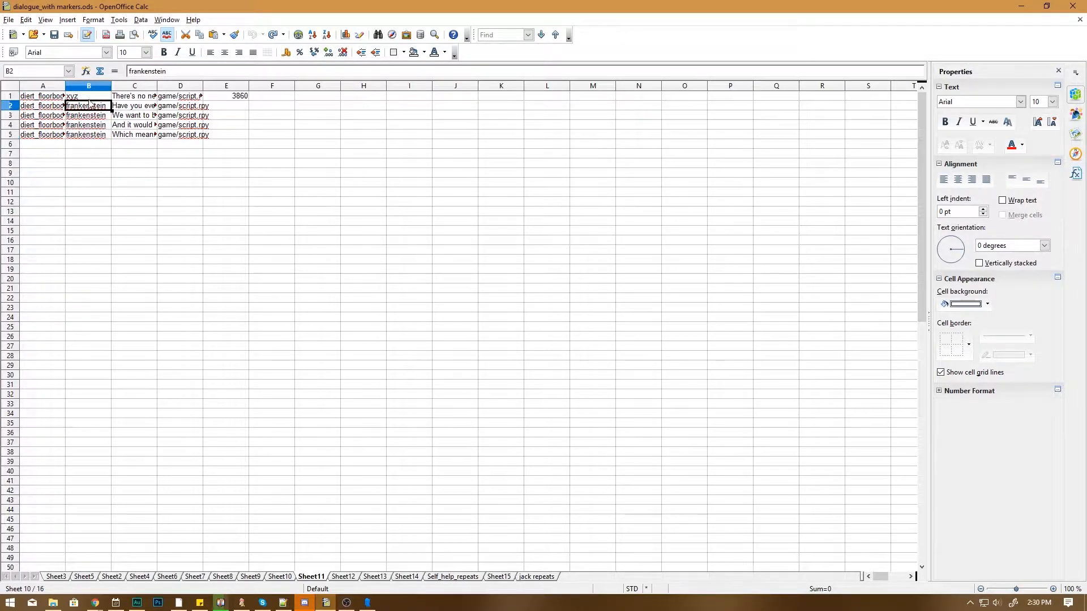
click(89, 96)
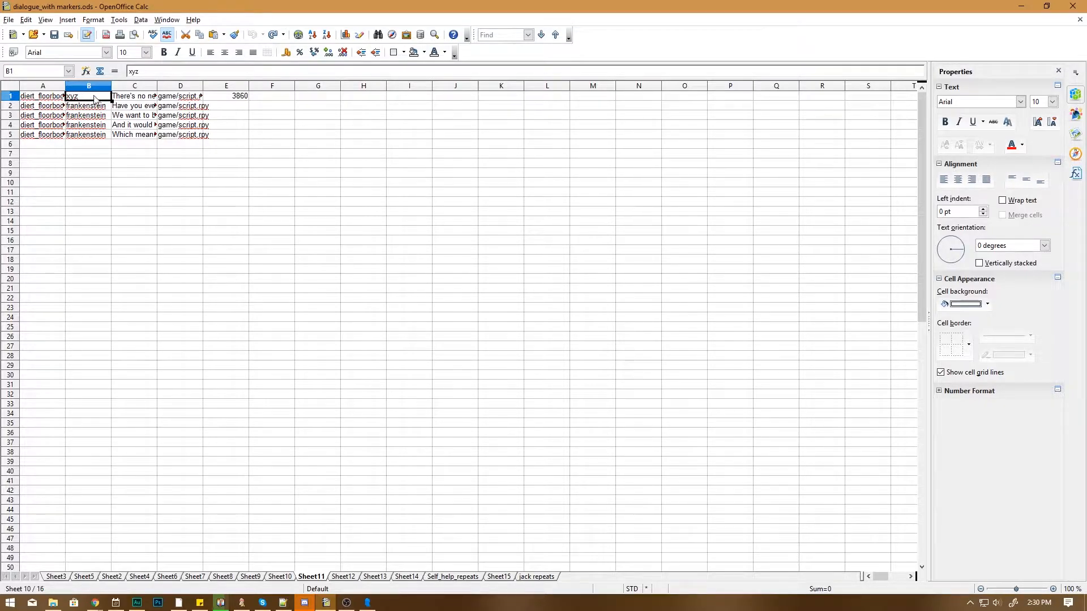
mouse_move(325, 602)
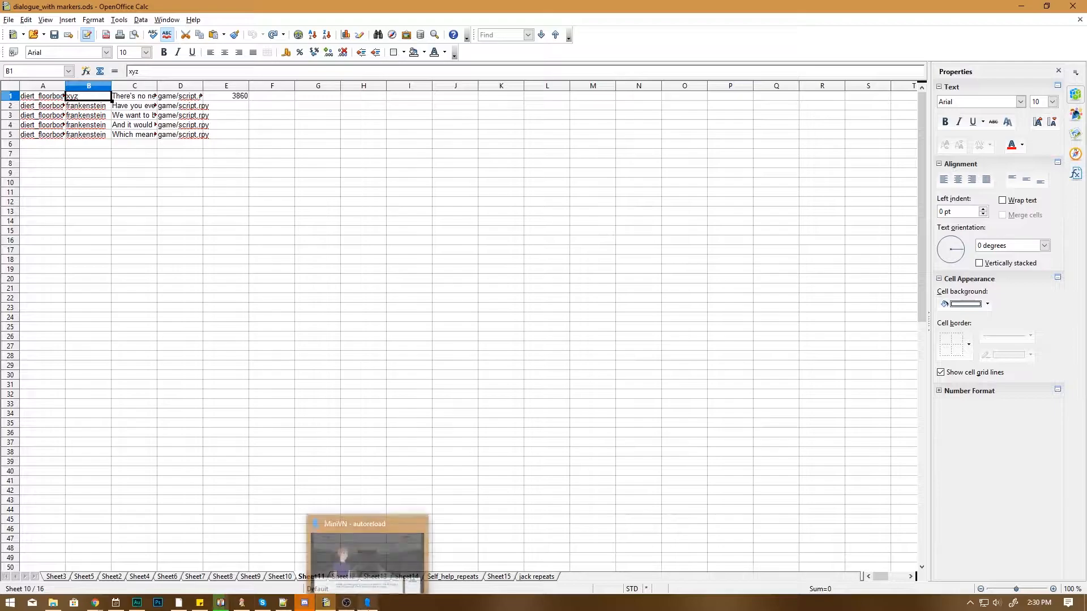
Bring up MiniVN, advance the library dialogue, replay one line, then advance again.
click(367, 547)
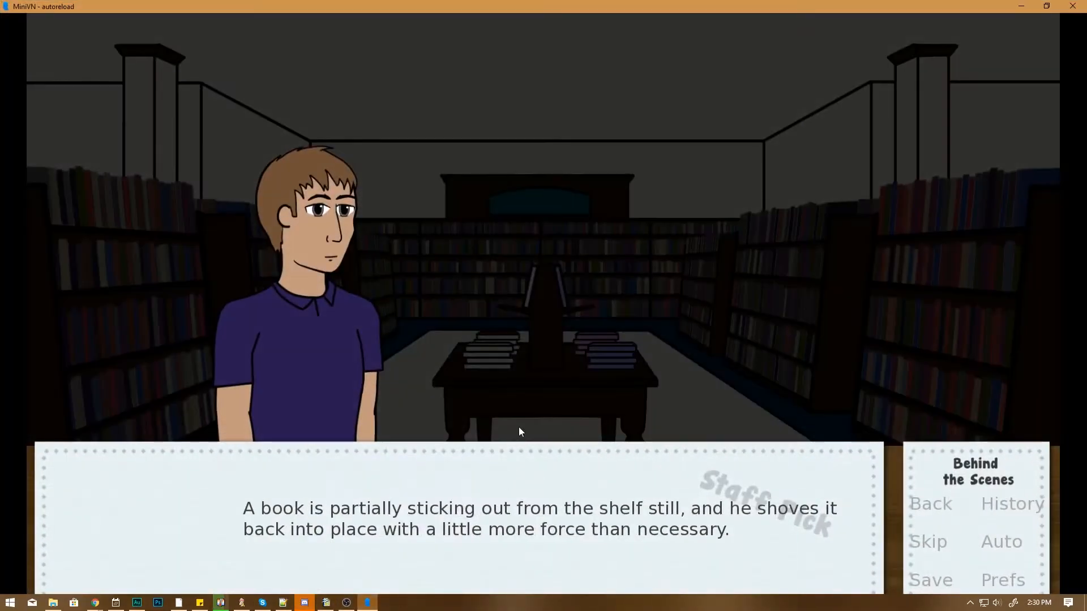
mouse_move(540, 489)
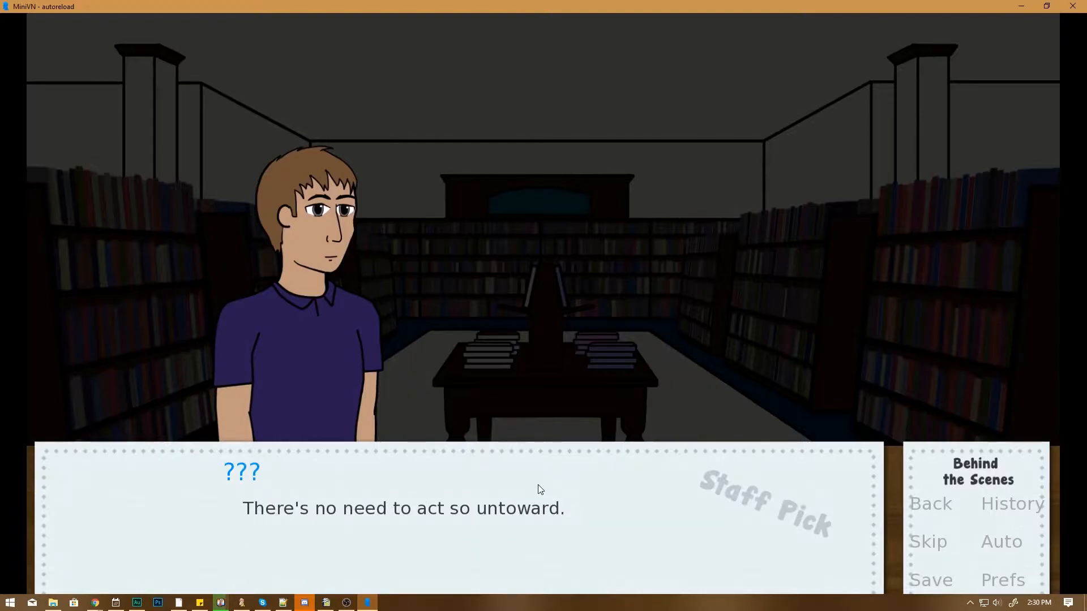
mouse_move(535, 488)
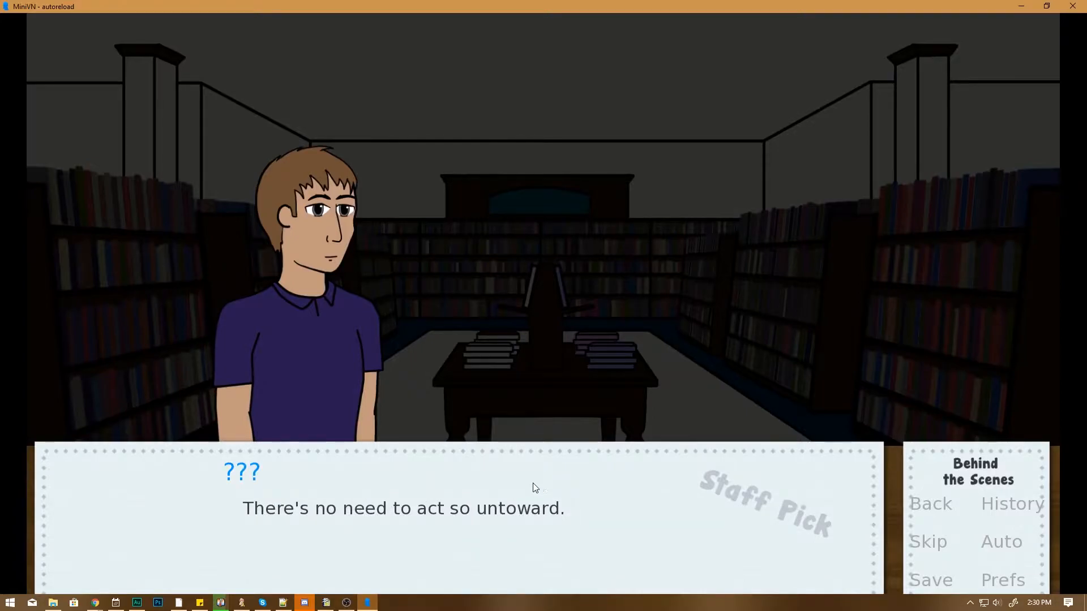
click(521, 482)
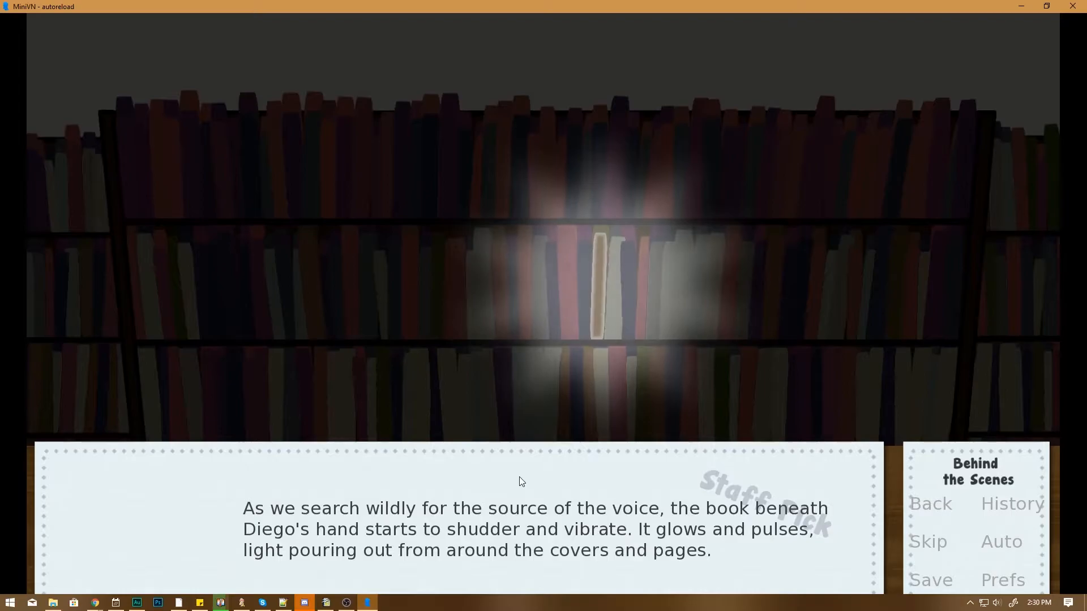
click(521, 481)
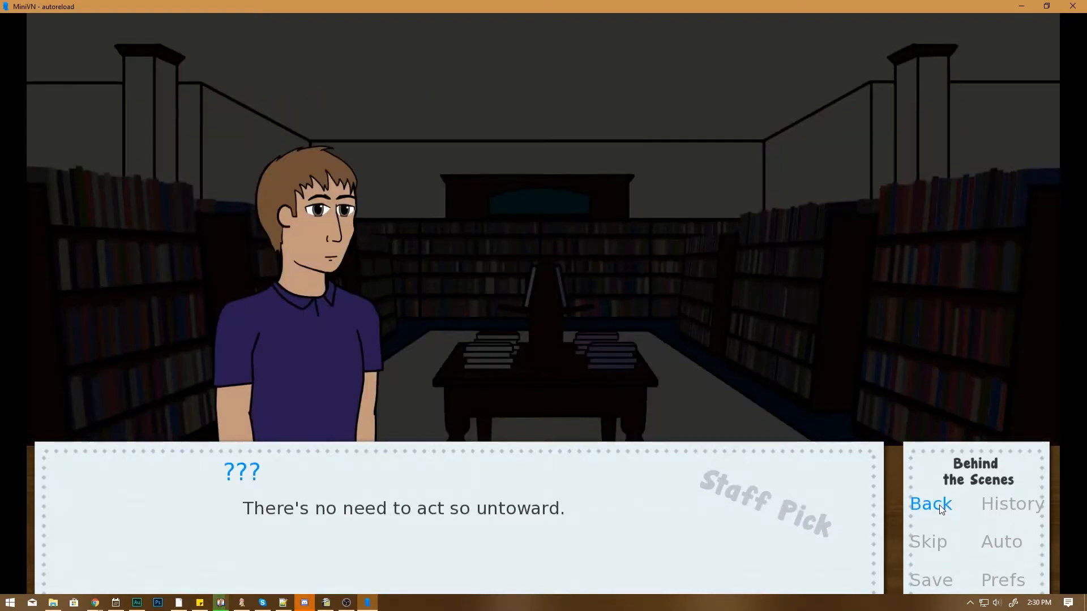
click(451, 513)
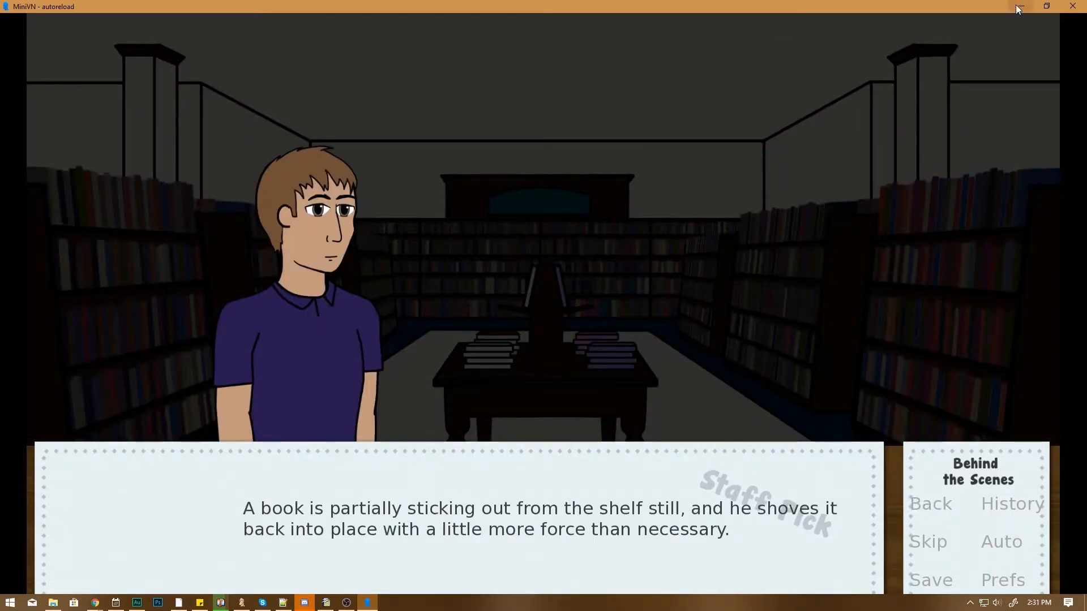
Return to Audition and select the markers of the Frankenstein recording.
click(281, 602)
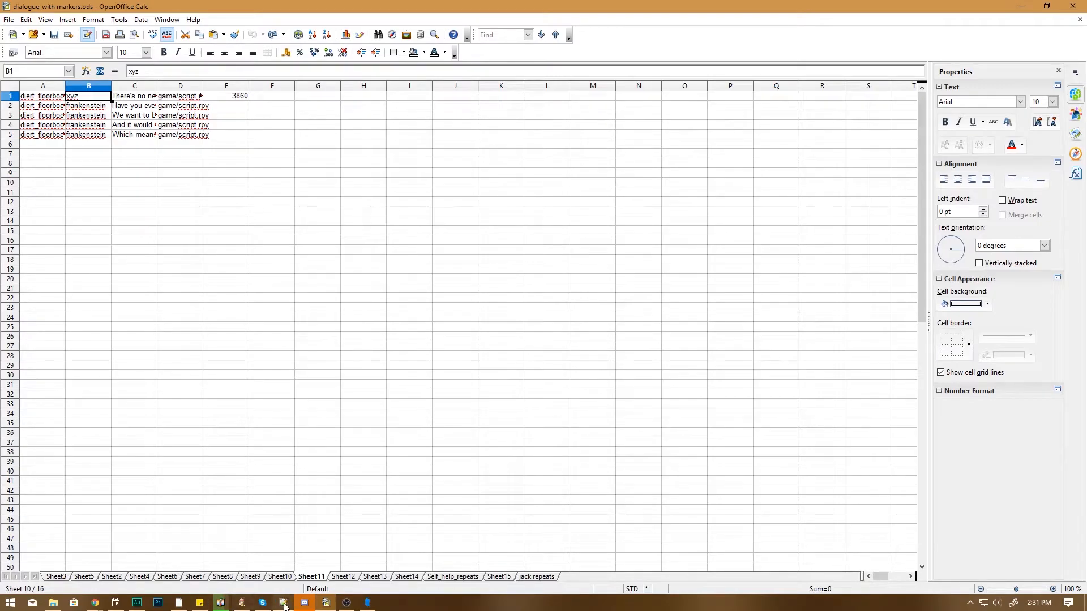
mouse_move(282, 602)
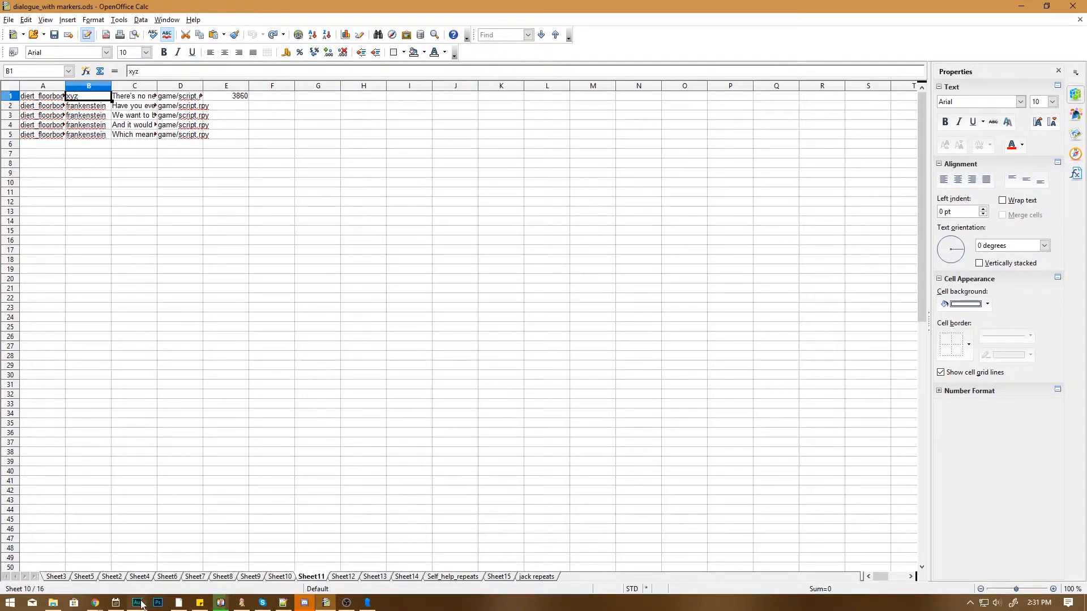
click(137, 602)
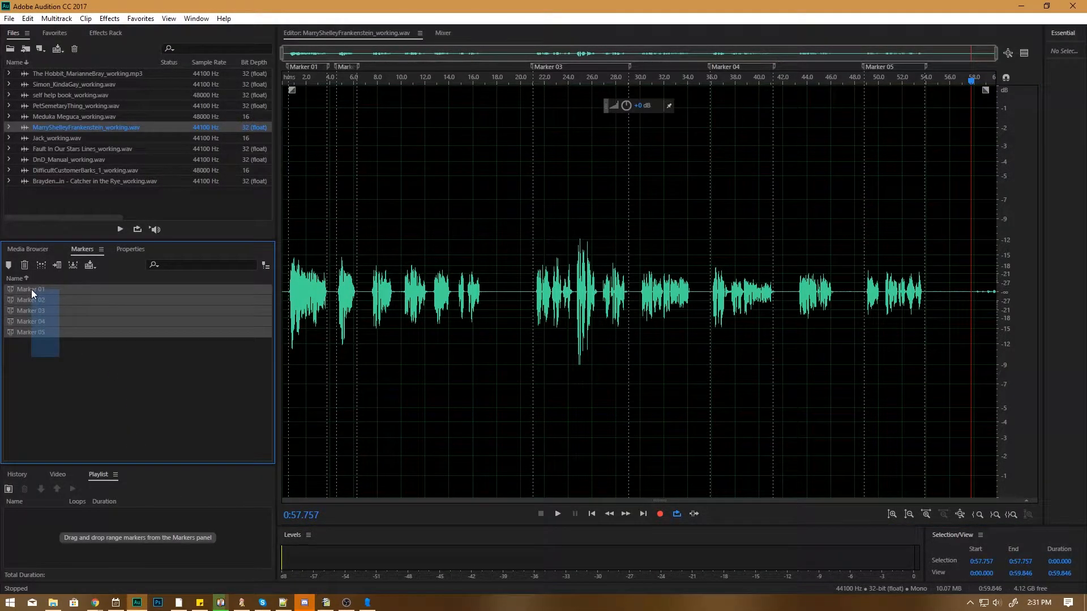
click(30, 289)
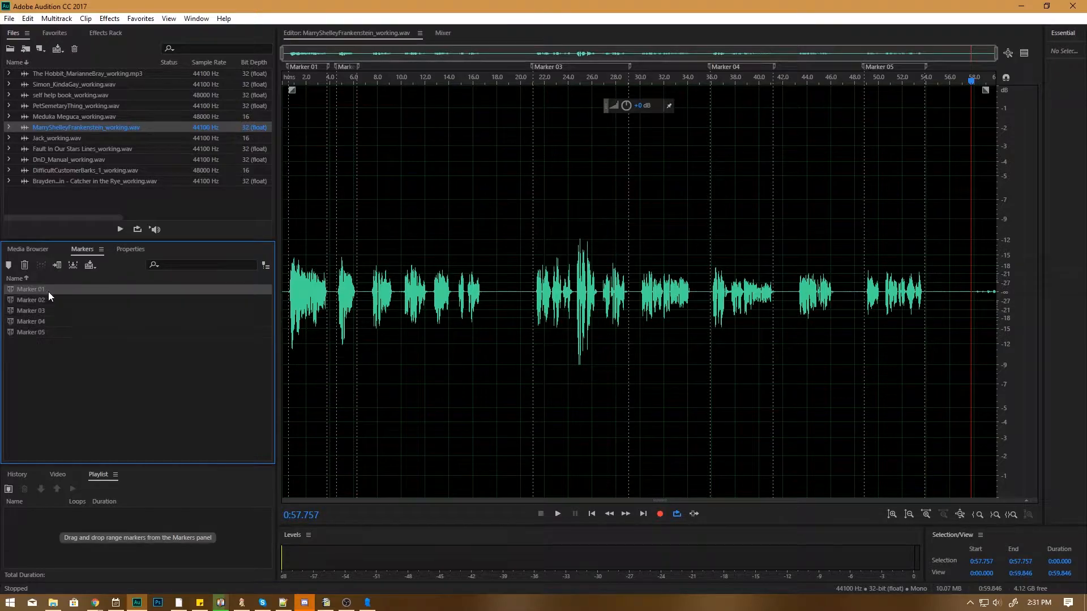
mouse_move(47, 309)
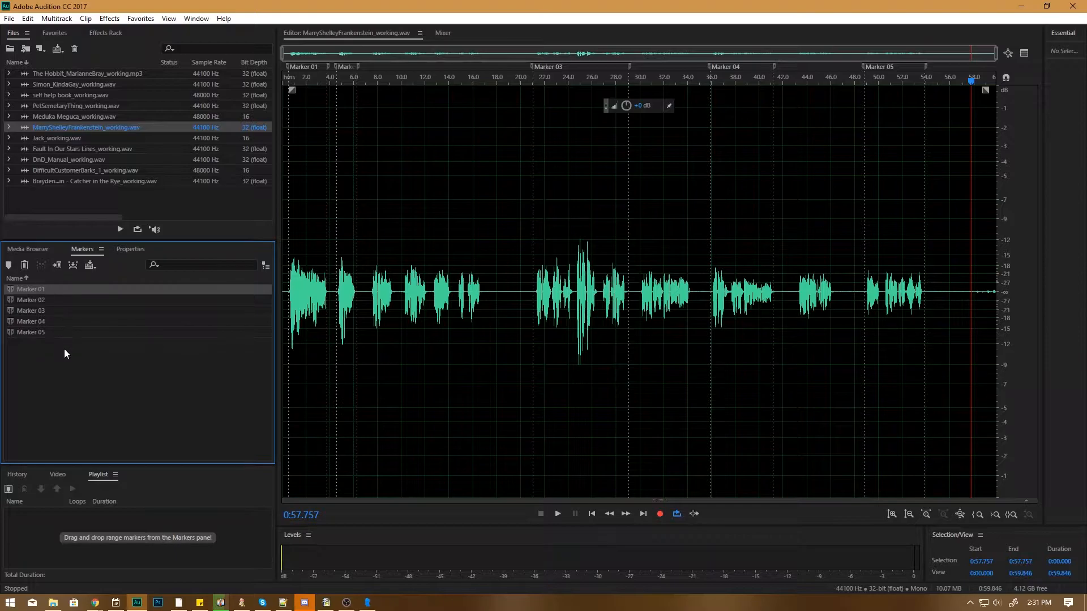
click(303, 601)
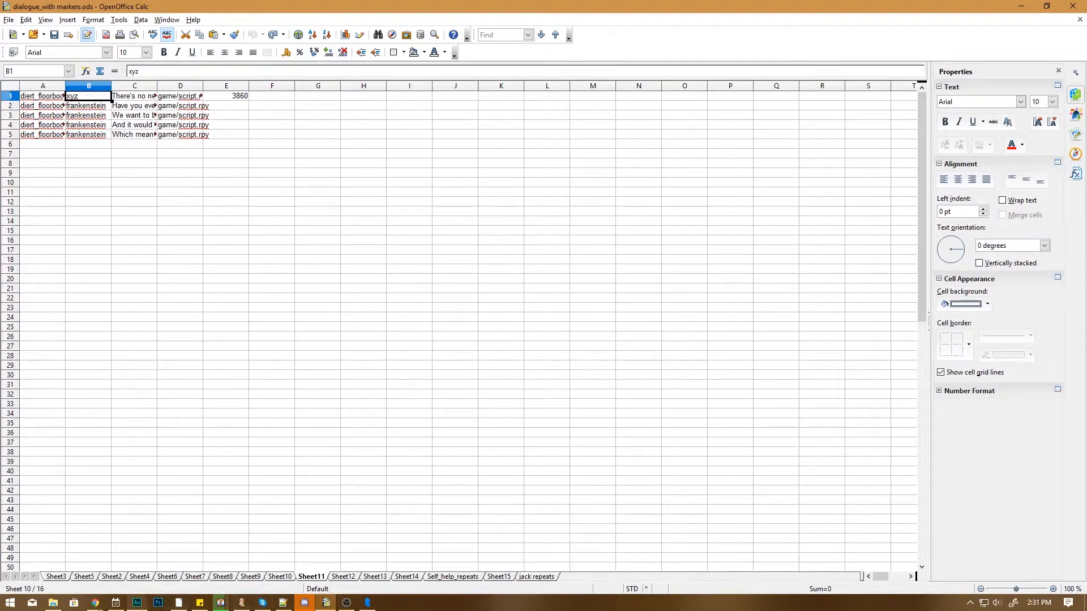
click(138, 602)
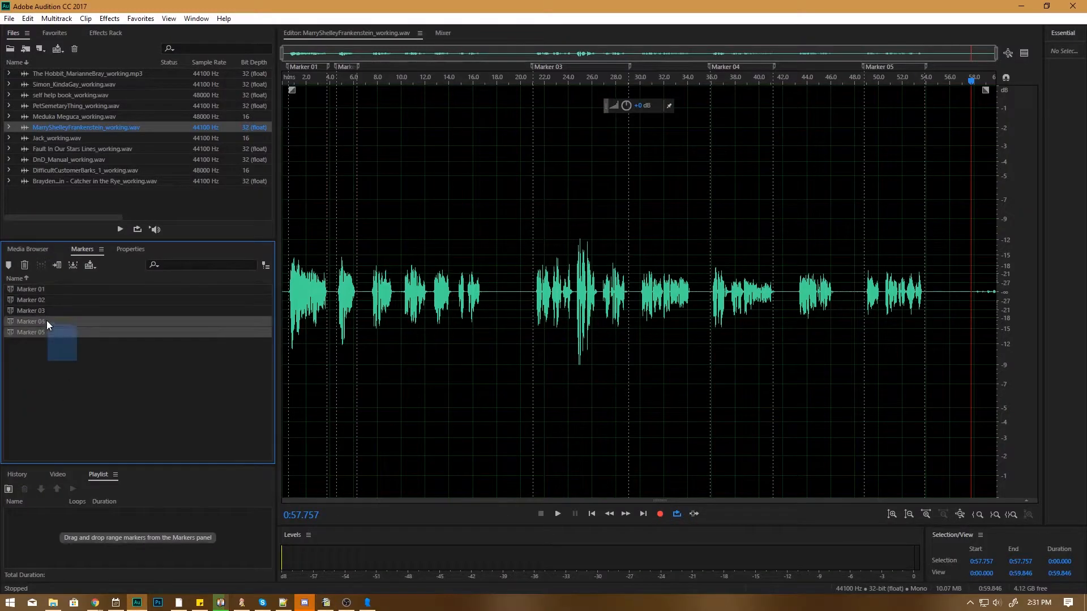
Export the selected markers to CSV as frankensteinmas.csv in the Voice Lines folder.
right_click(46, 326)
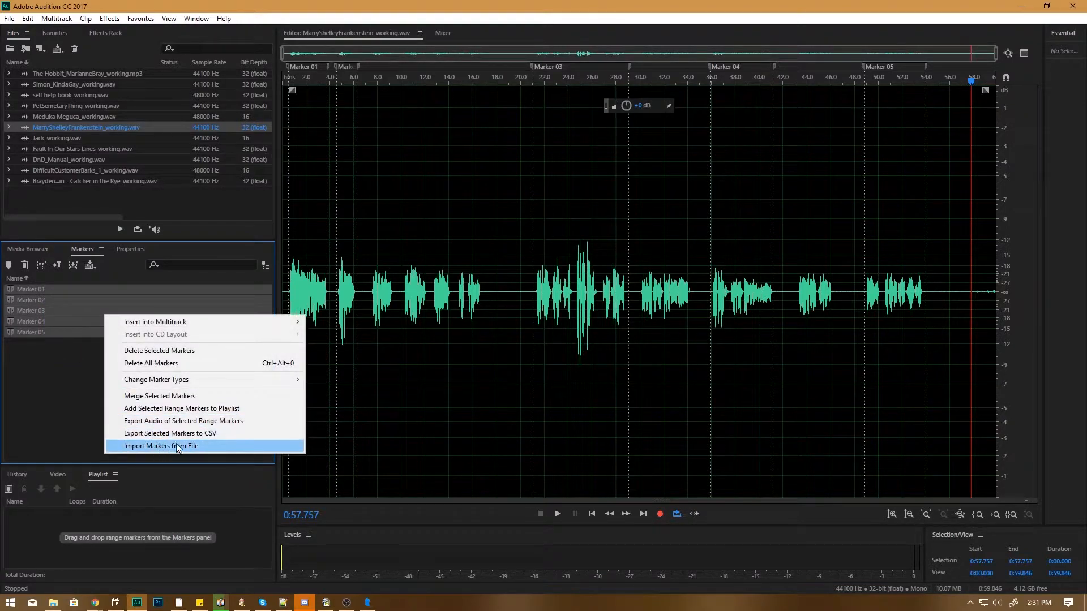
click(169, 433)
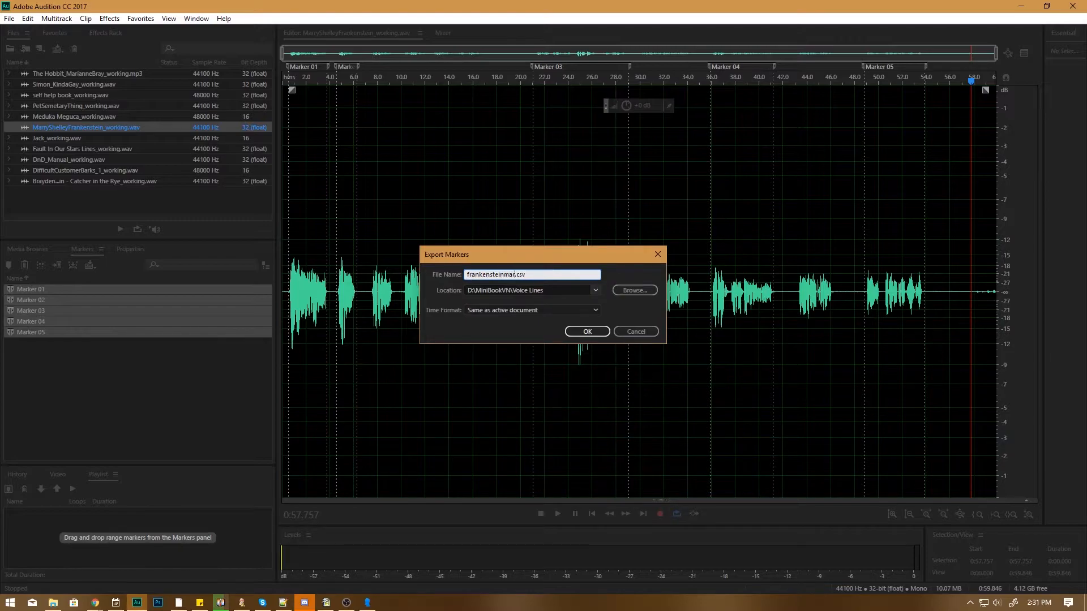
click(587, 332)
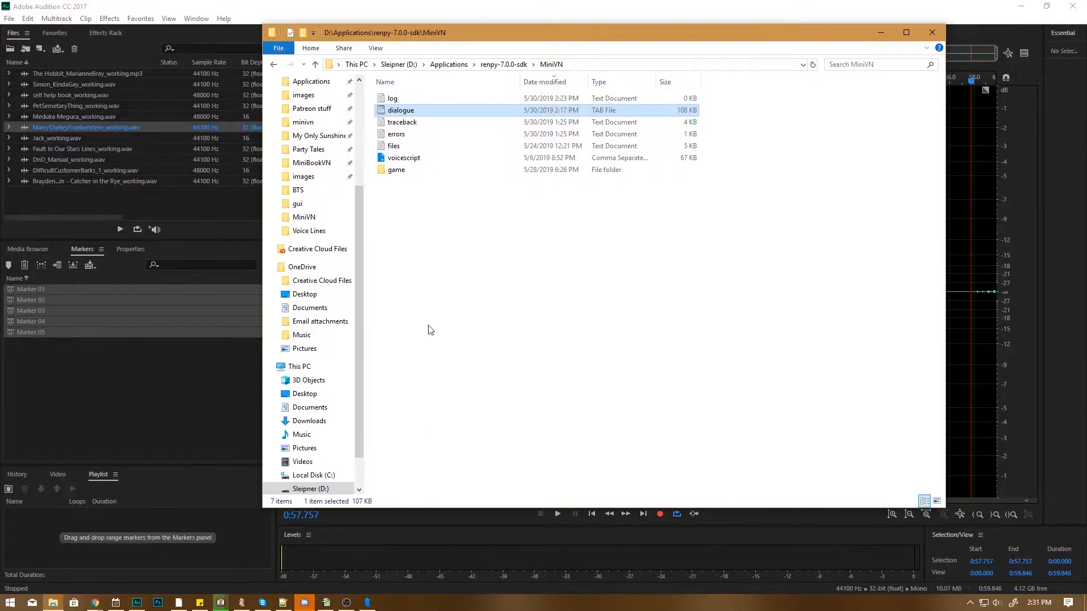
From the Voice Lines folder, open frankensteinmarkers.csv with OpenOffice Calc.
click(309, 231)
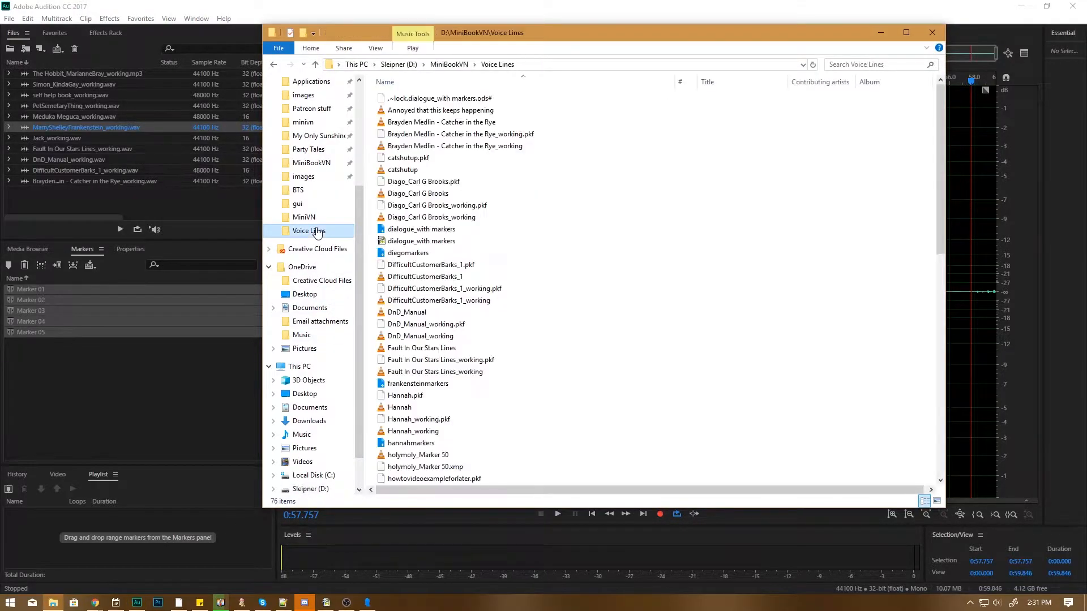
click(418, 383)
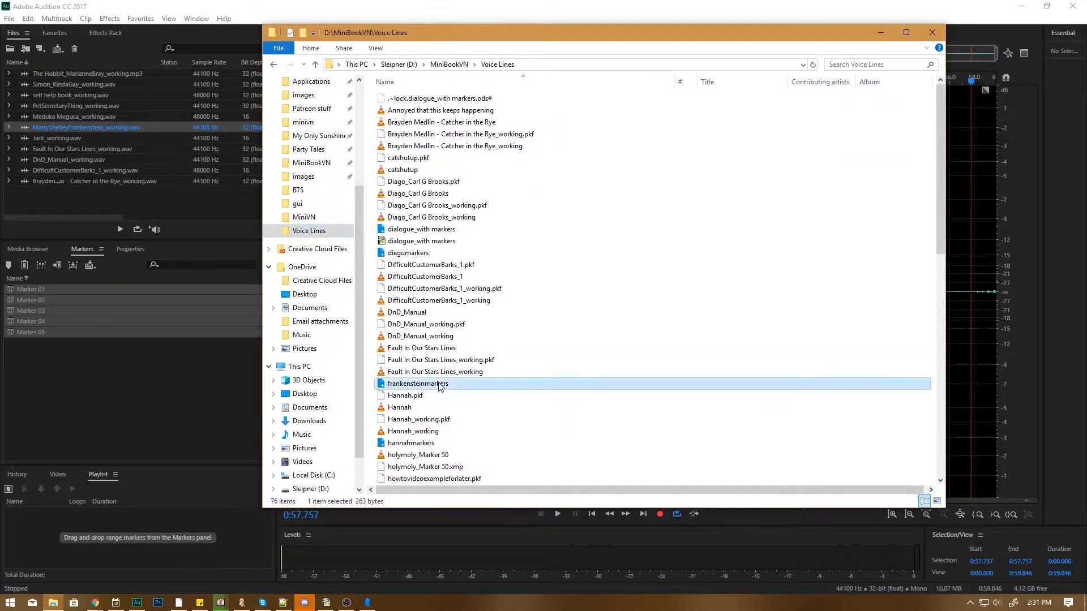
right_click(418, 383)
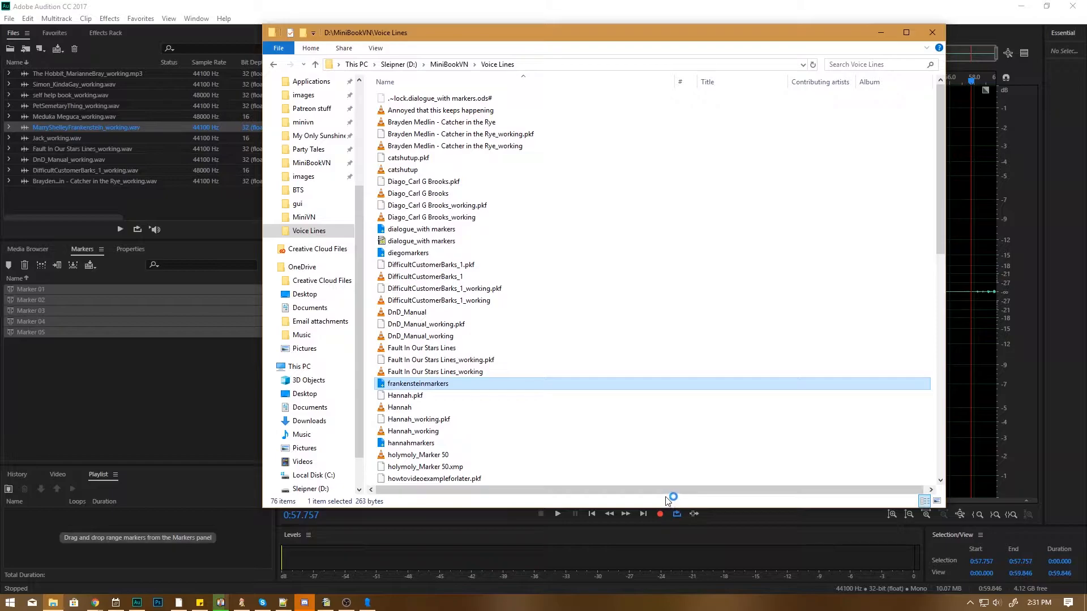
click(280, 601)
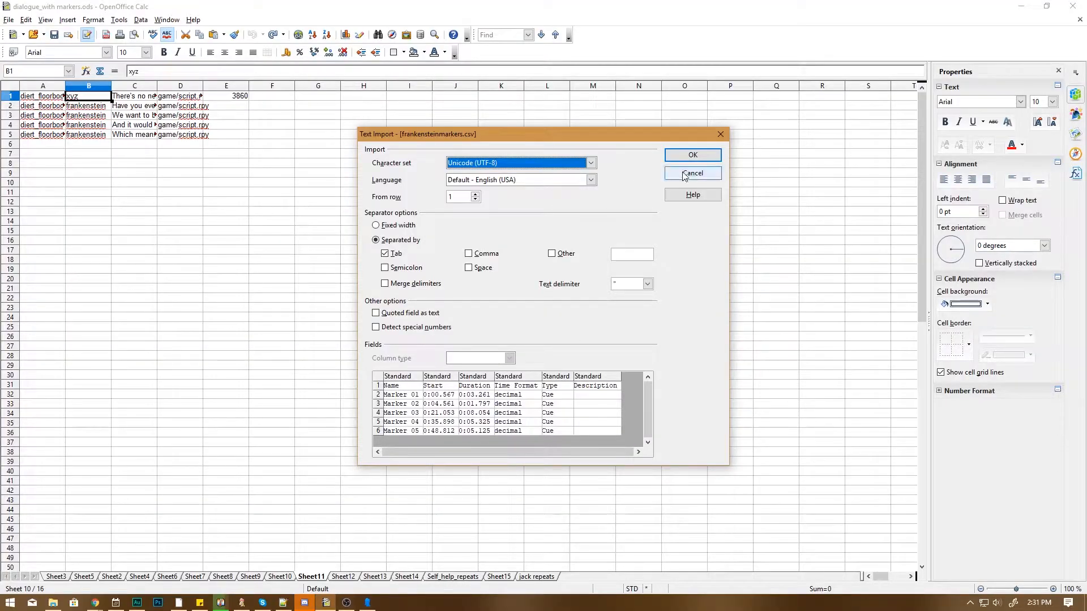
Load the CSV and paste the Name column's Marker 01–05 values into column F.
click(691, 155)
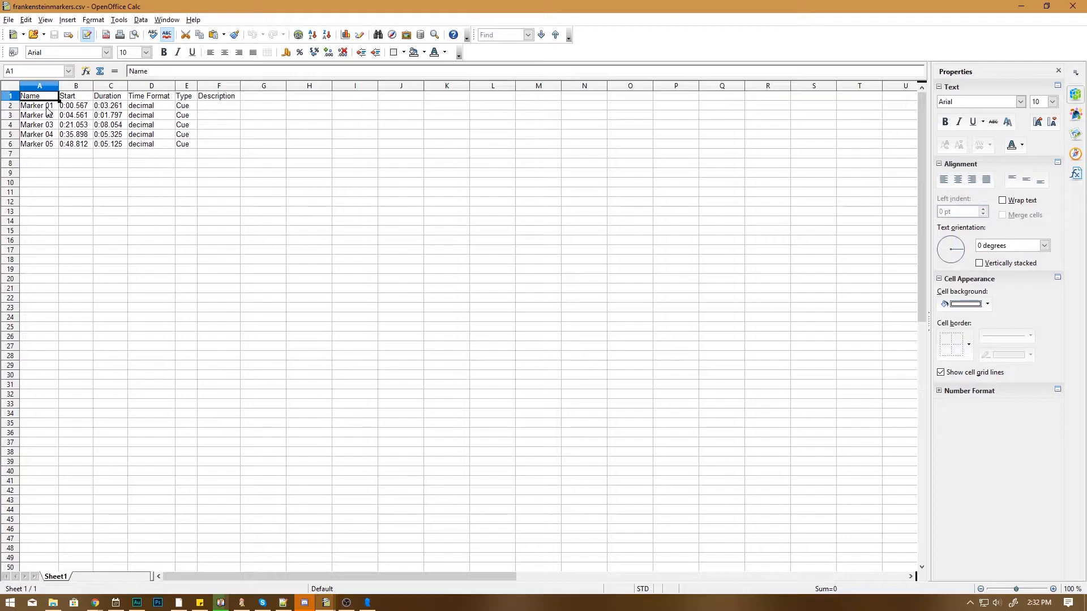
mouse_move(123, 145)
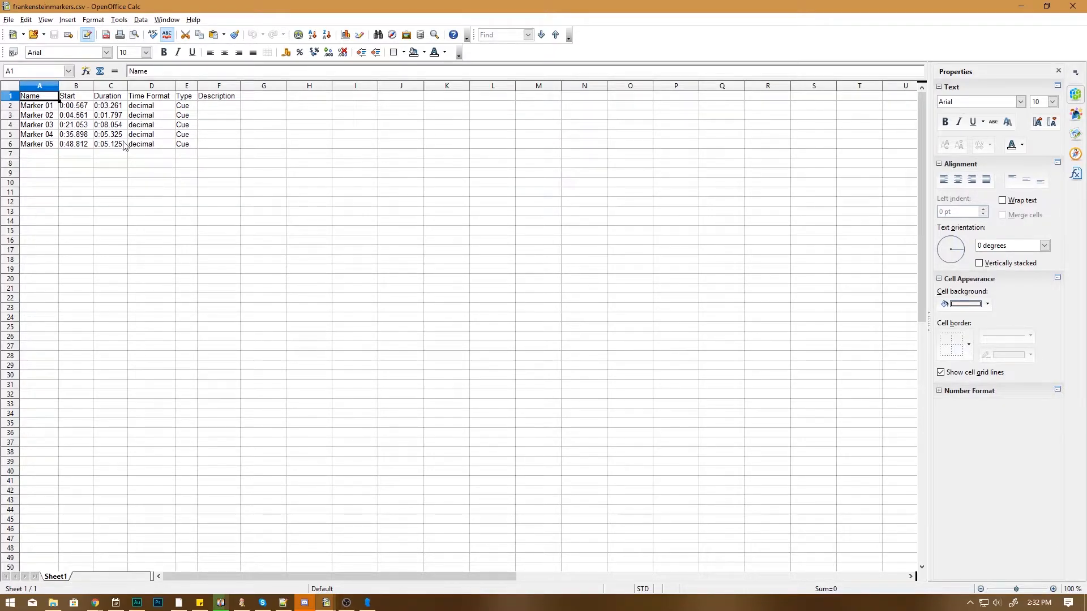
click(9, 601)
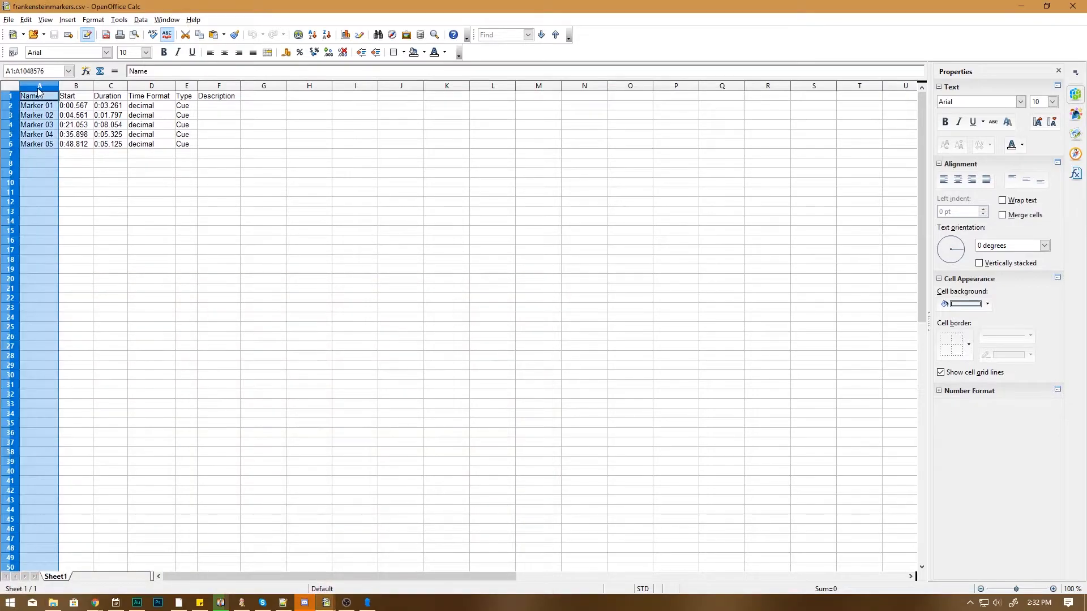
key(ctrl+v)
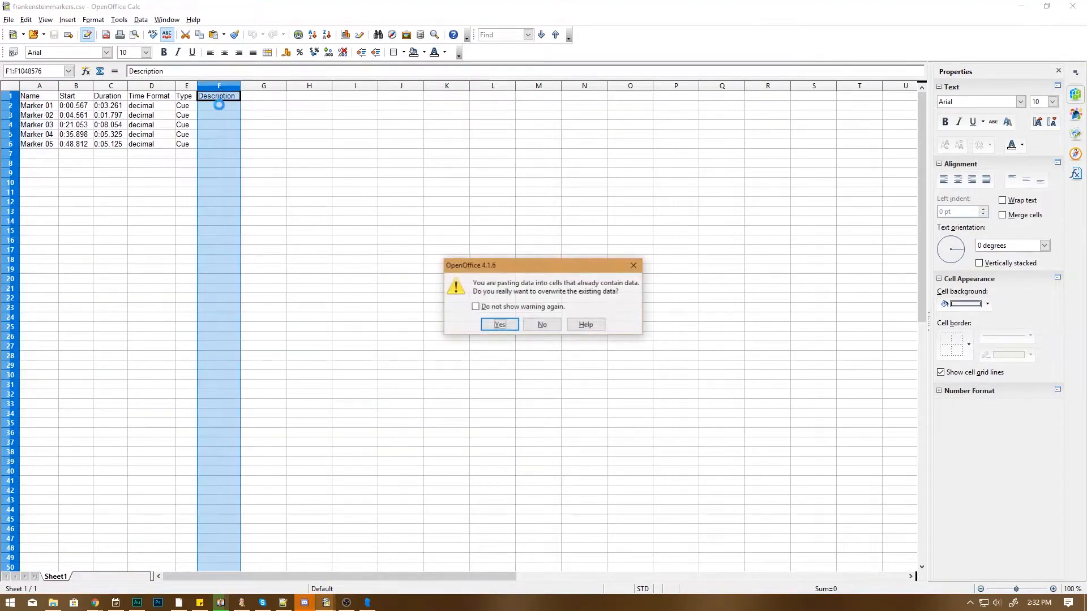
click(498, 324)
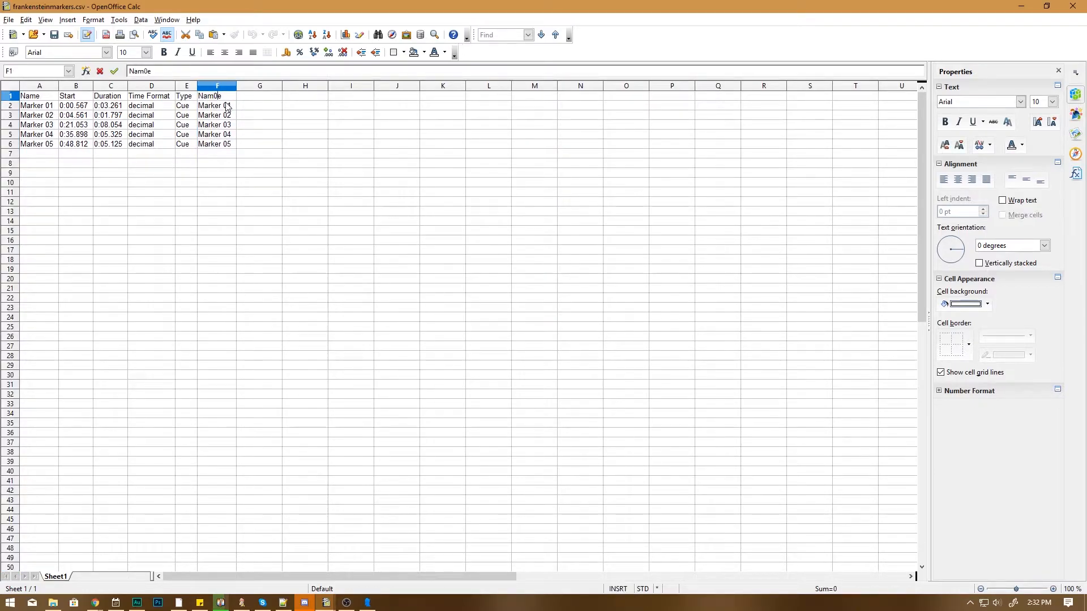
Head column F with OG MARKERS and switch to the dialogue_with markers spreadsheet.
text(====)
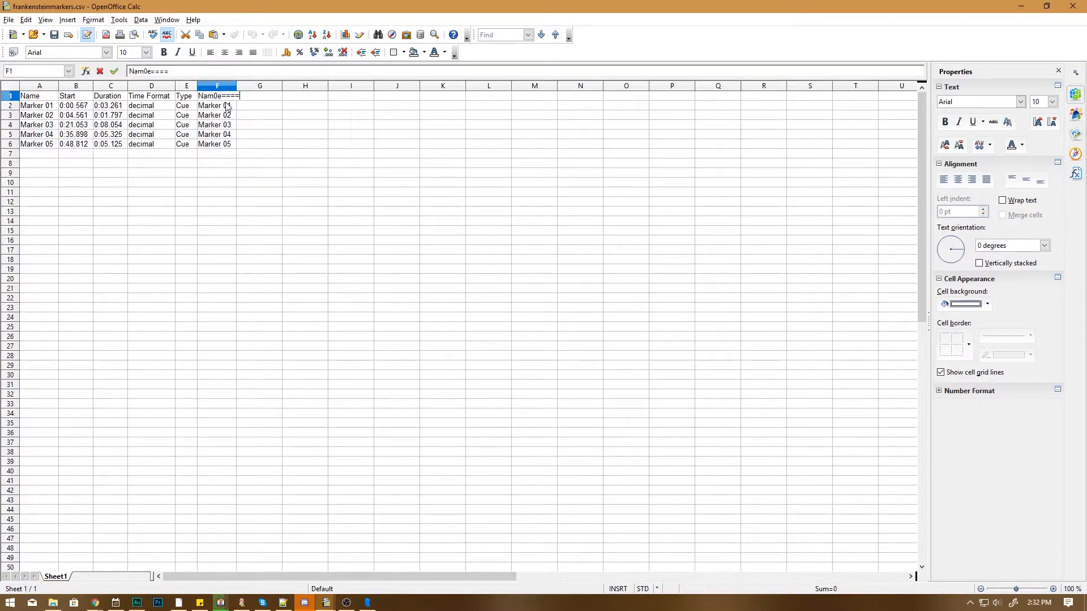
key(Delete)
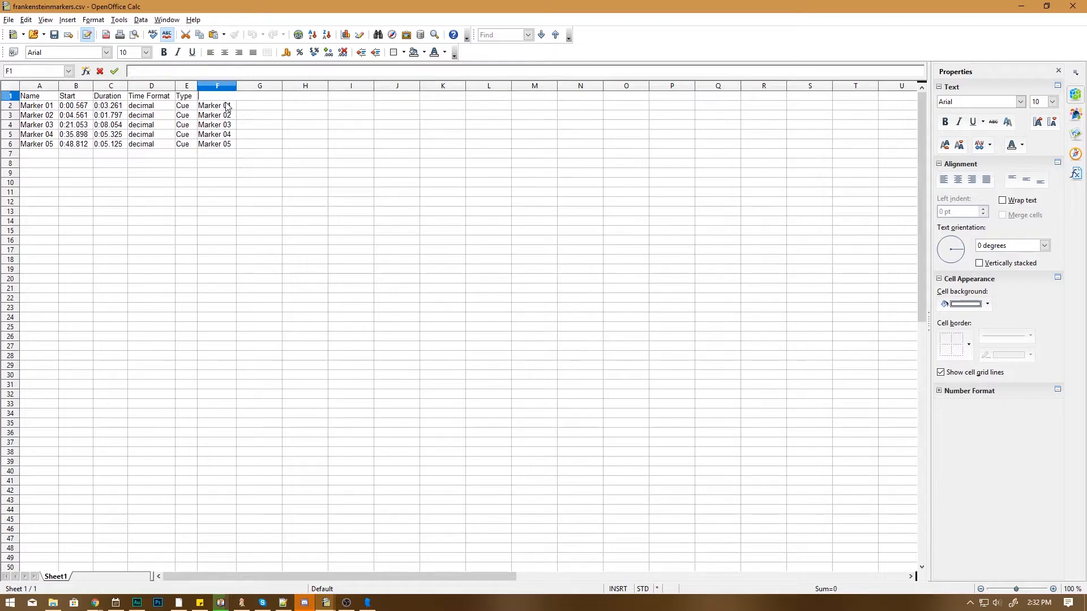
text(OG MARKERS)
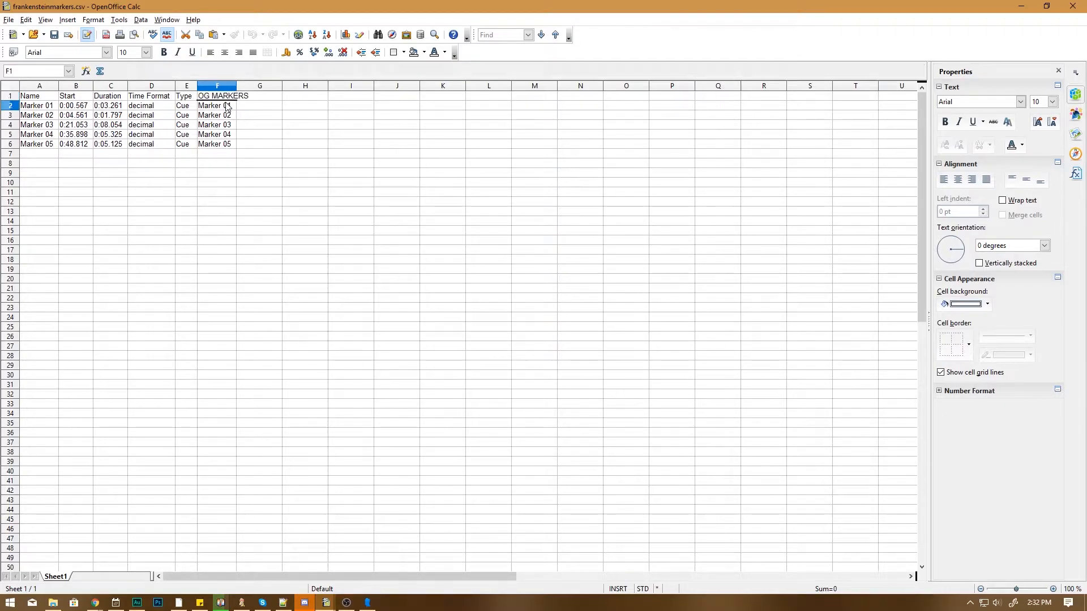
click(217, 105)
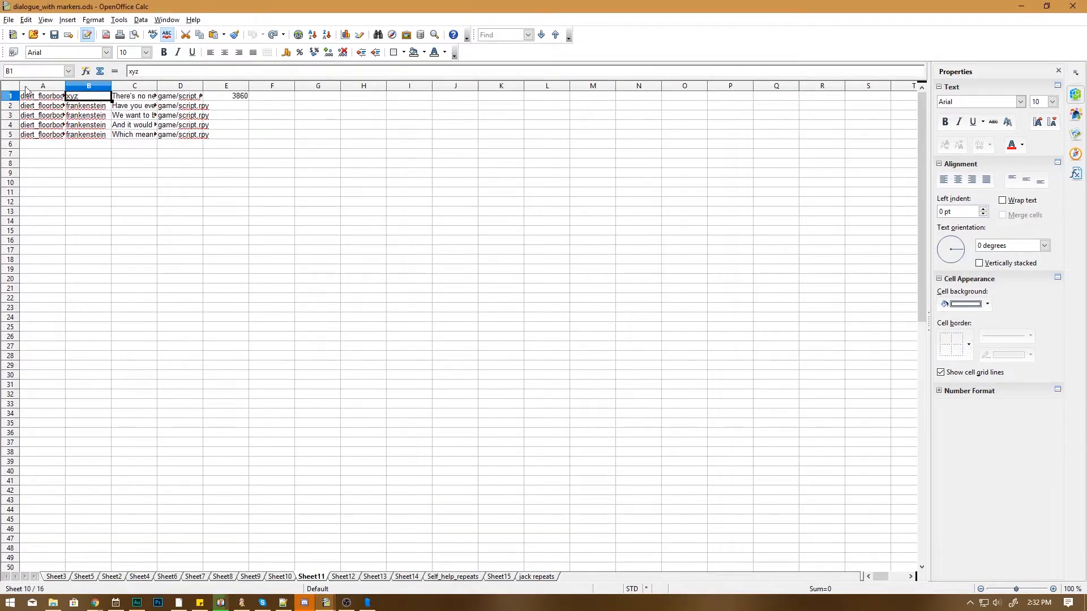
Paste the five diert_floorbooks IDs over Marker 01–05 in the Name column, then return to Audition.
drag(111, 85, 187, 85)
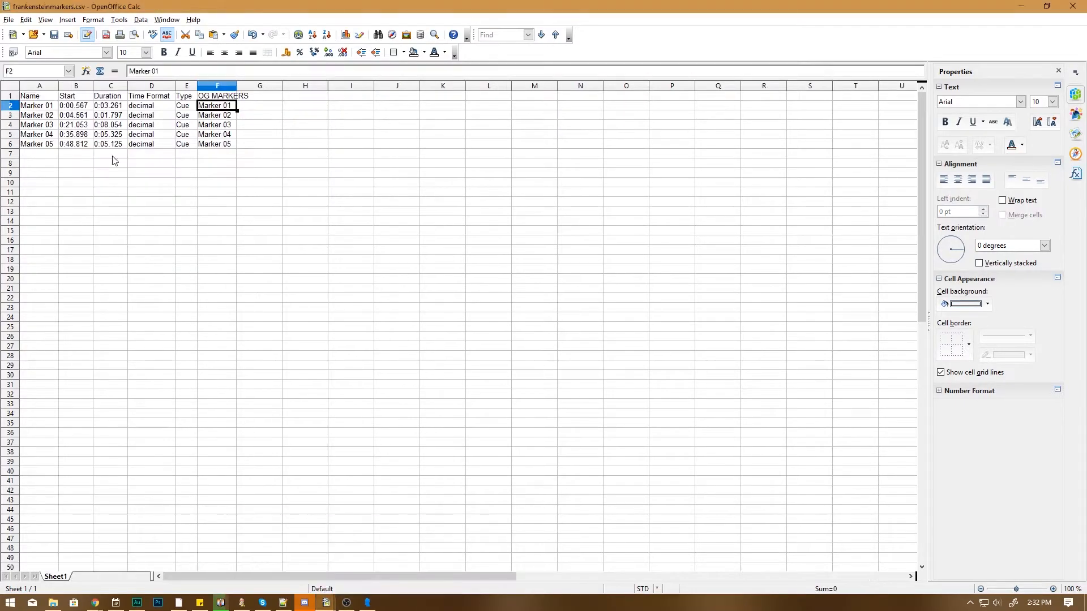
drag(39, 105, 39, 143)
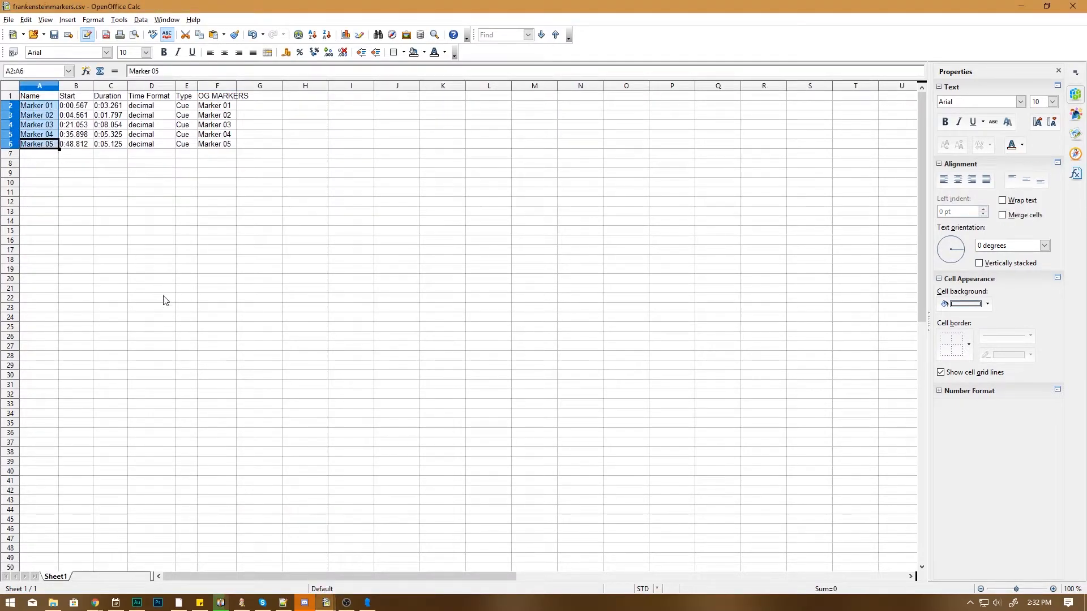
text(diert_floorbooks_b9e5fa01)
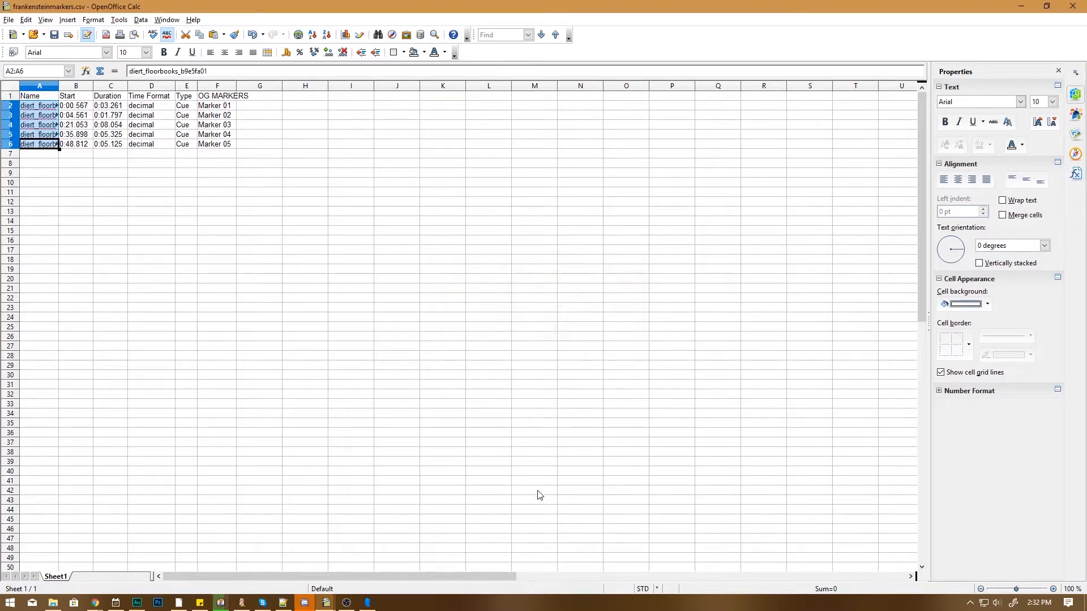
click(217, 268)
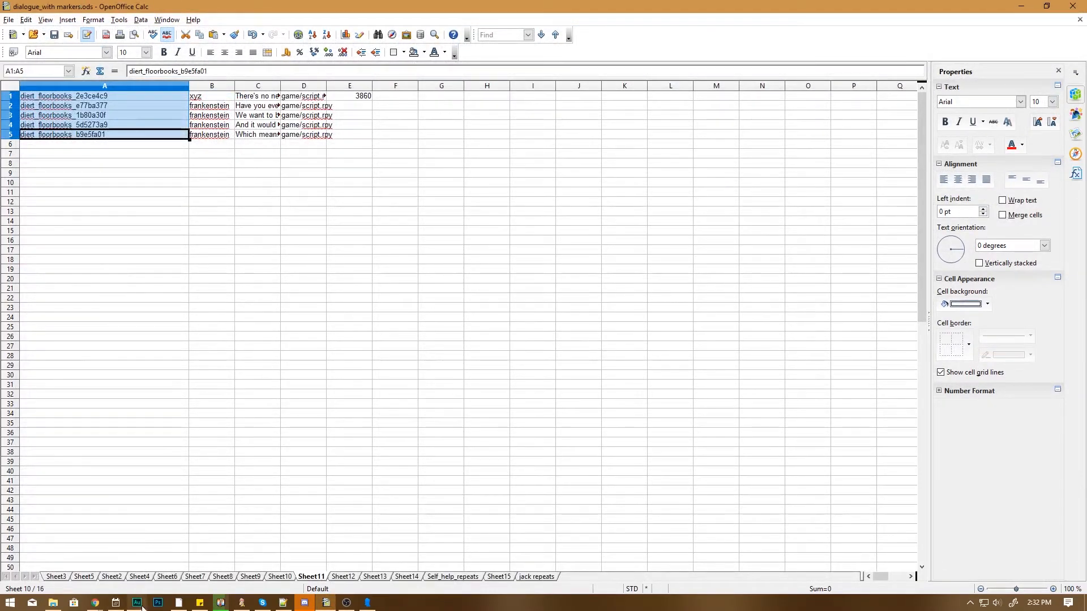
click(137, 602)
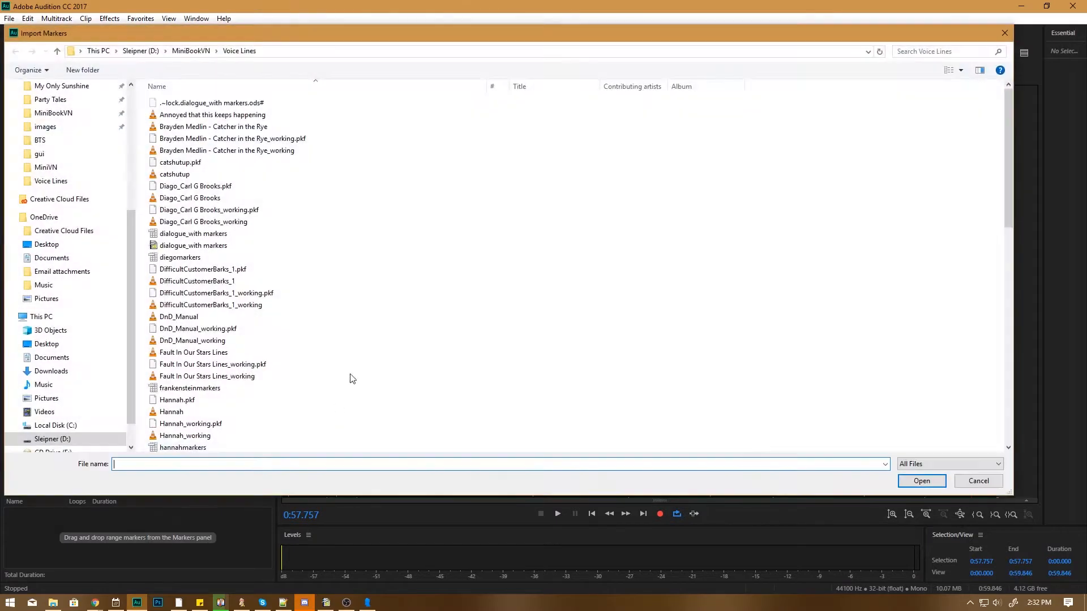
Import frankensteinmarkers.csv and select the first imported diert_floorbooks marker.
scroll(down, 3)
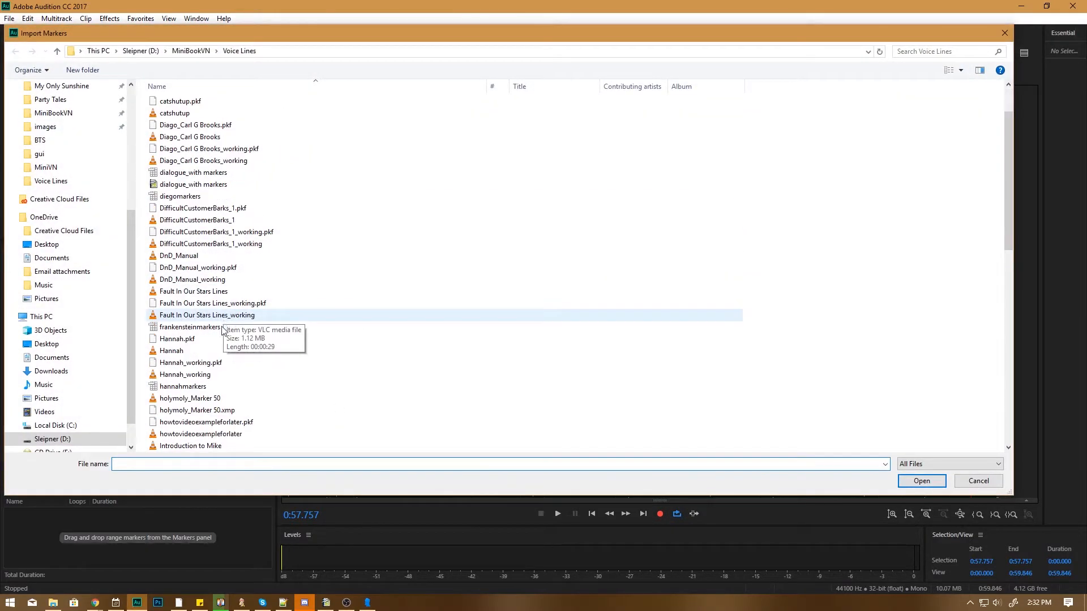
click(921, 481)
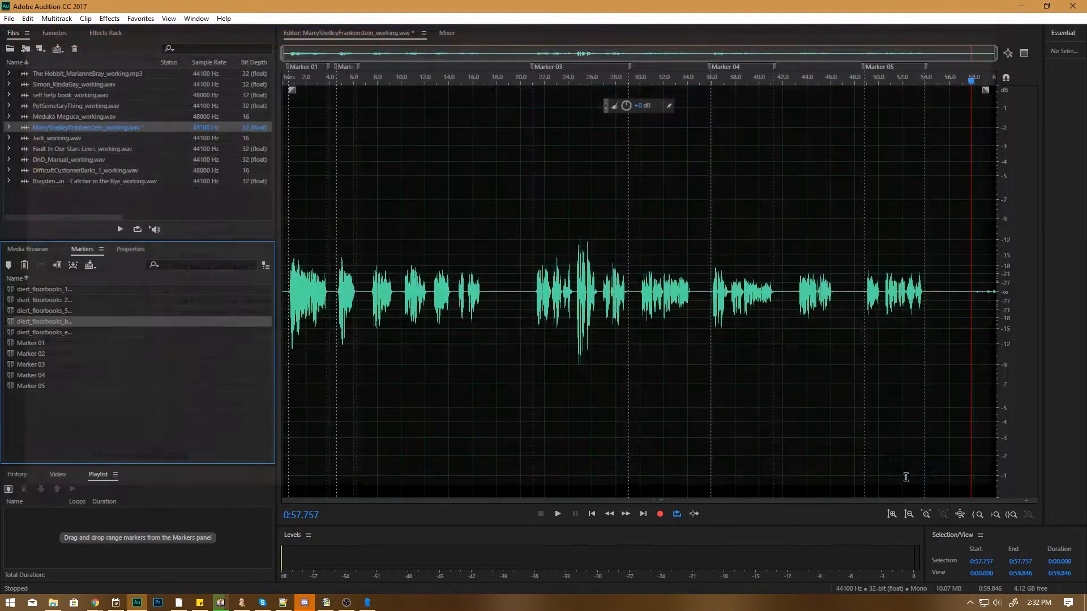
click(44, 332)
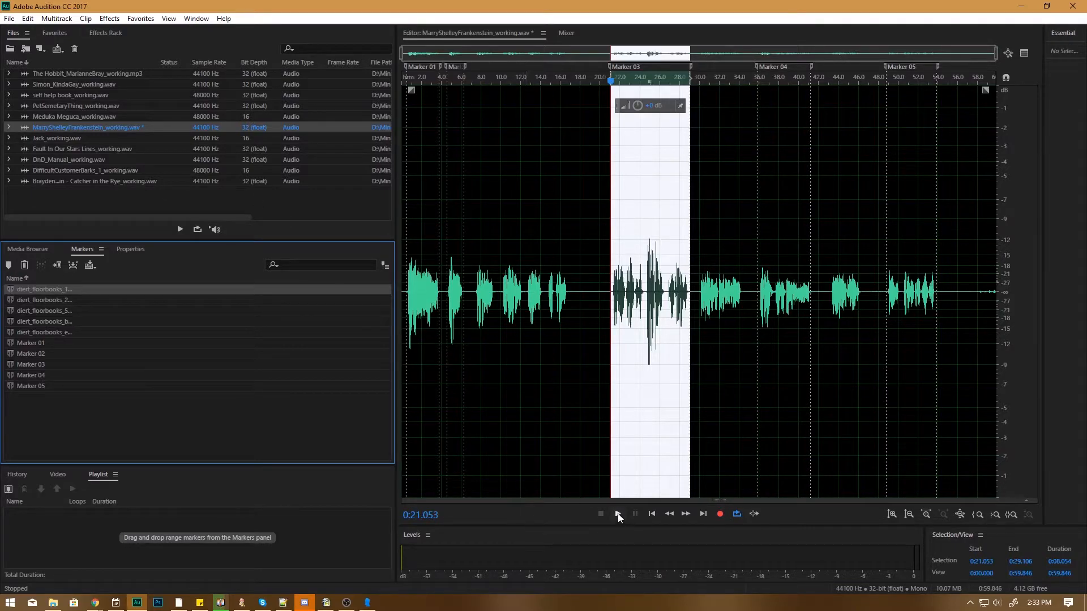
Audition the 1b80a30f marker range, then switch to the dialogue spreadsheet to check its line.
click(616, 514)
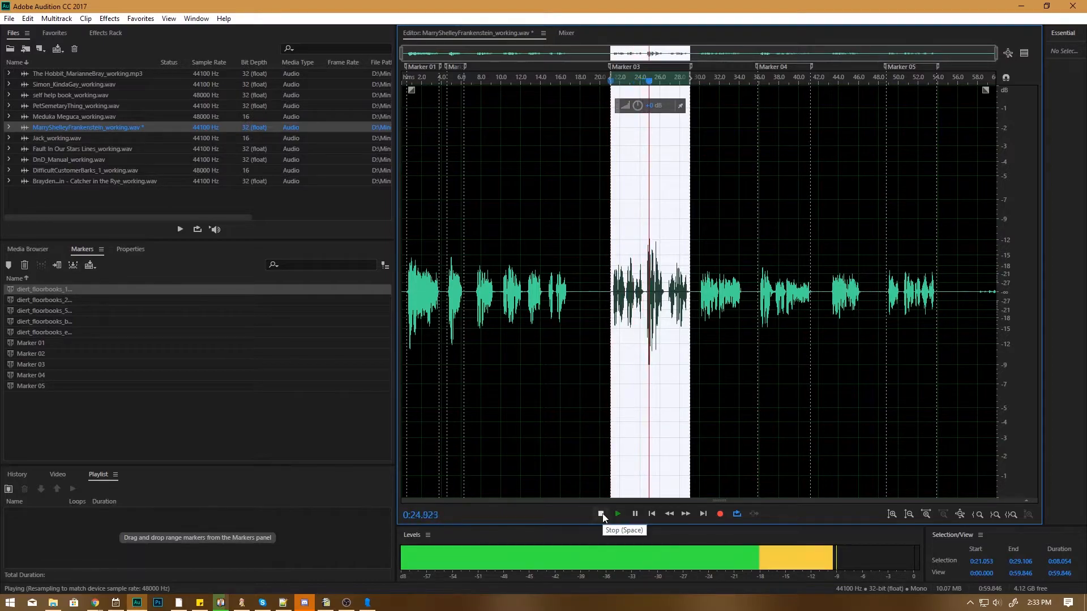
click(600, 513)
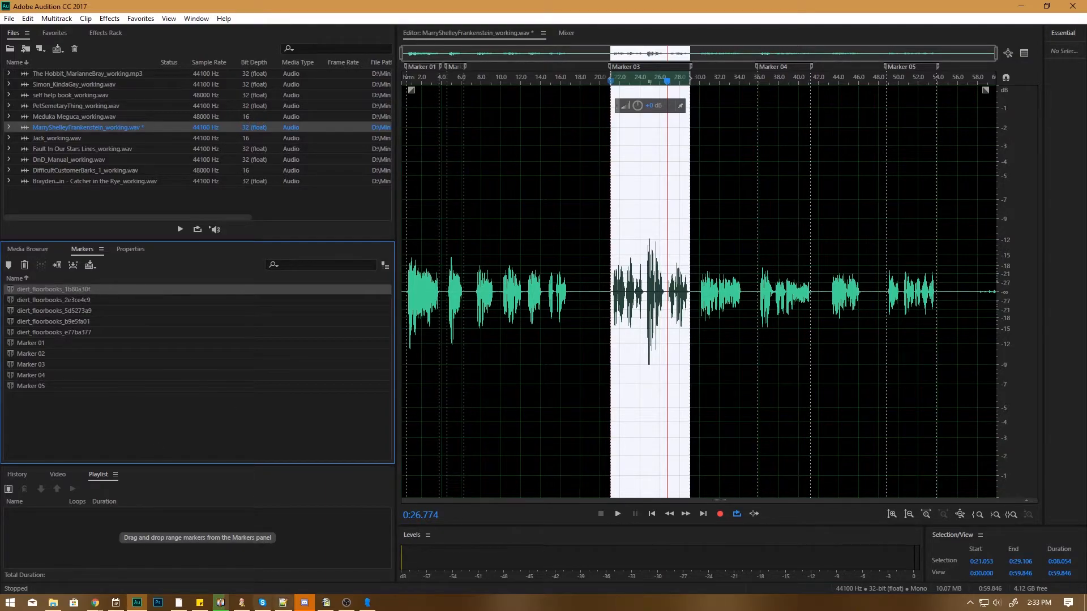
click(303, 601)
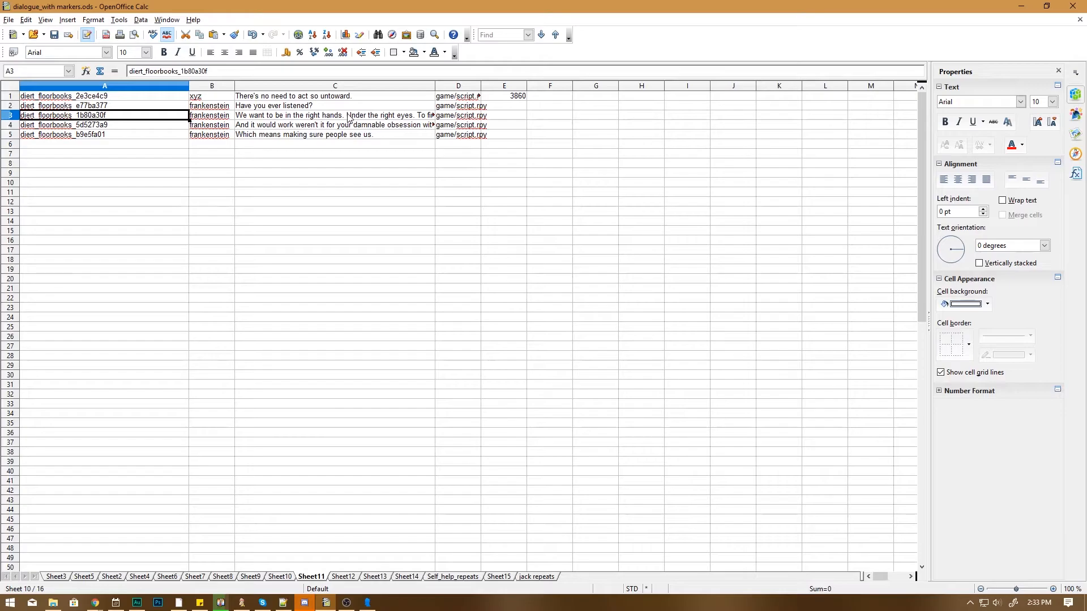
Return from the dialogue sheet to Audition's marker list.
click(137, 602)
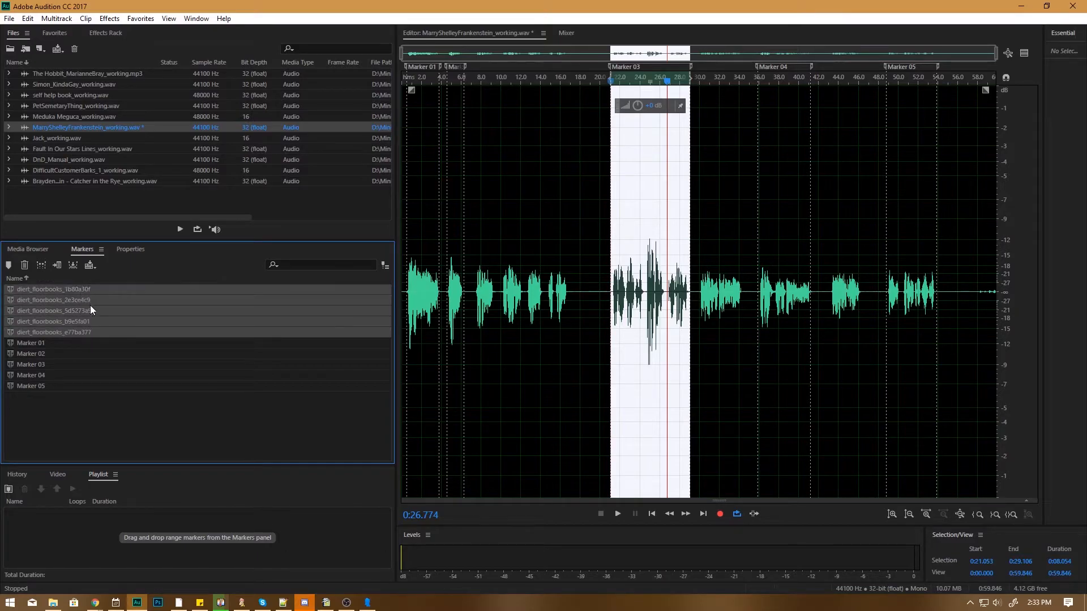
mouse_move(95, 360)
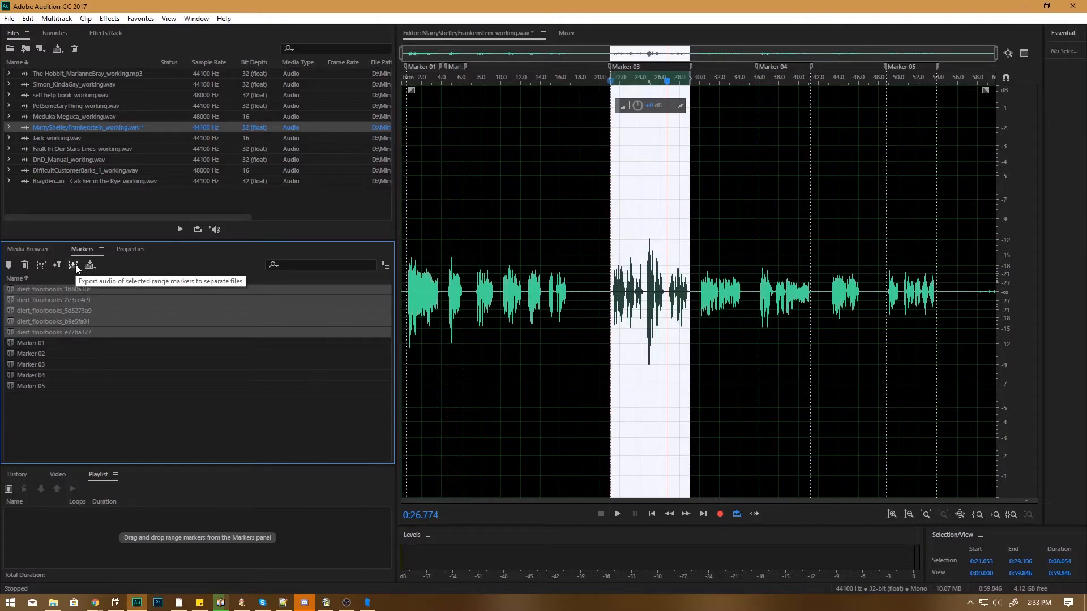
Export the selected diert marker ranges as separate OGG files into the game\Voice folder.
click(74, 266)
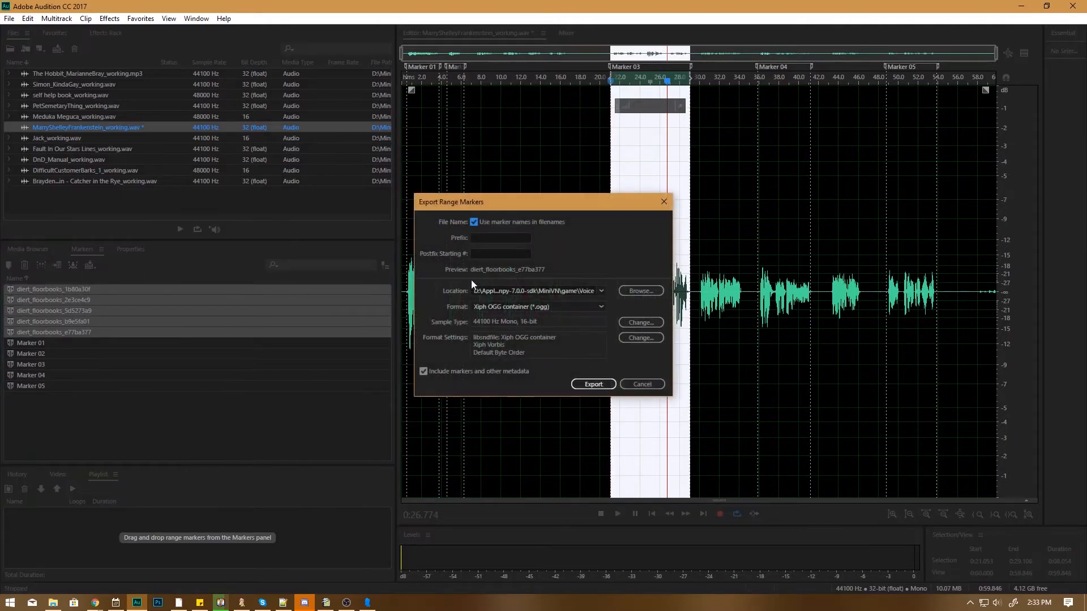
mouse_move(615, 296)
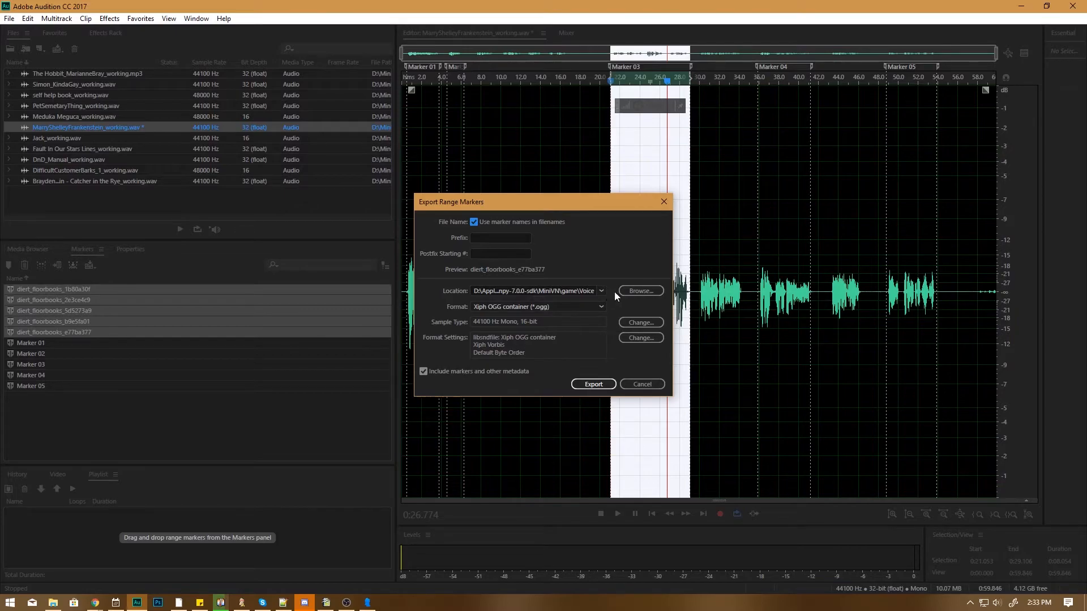
click(639, 290)
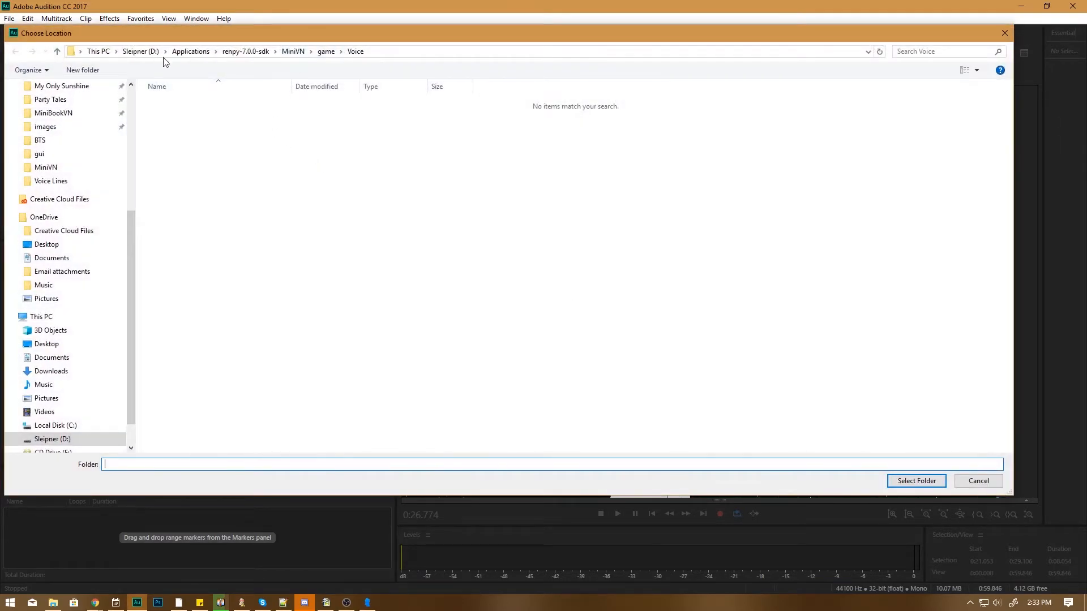
click(915, 480)
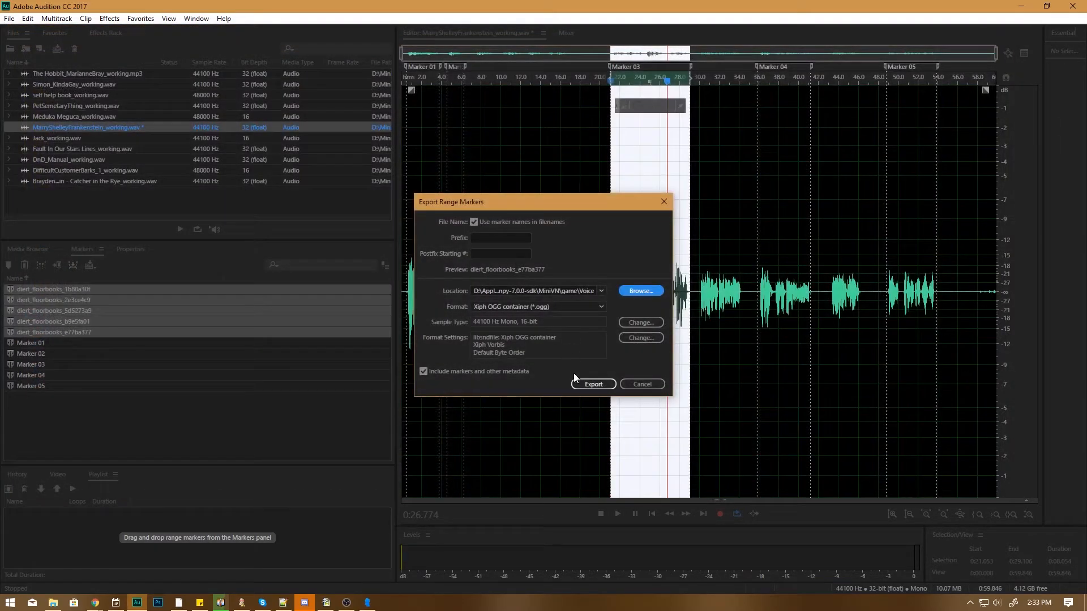
click(592, 384)
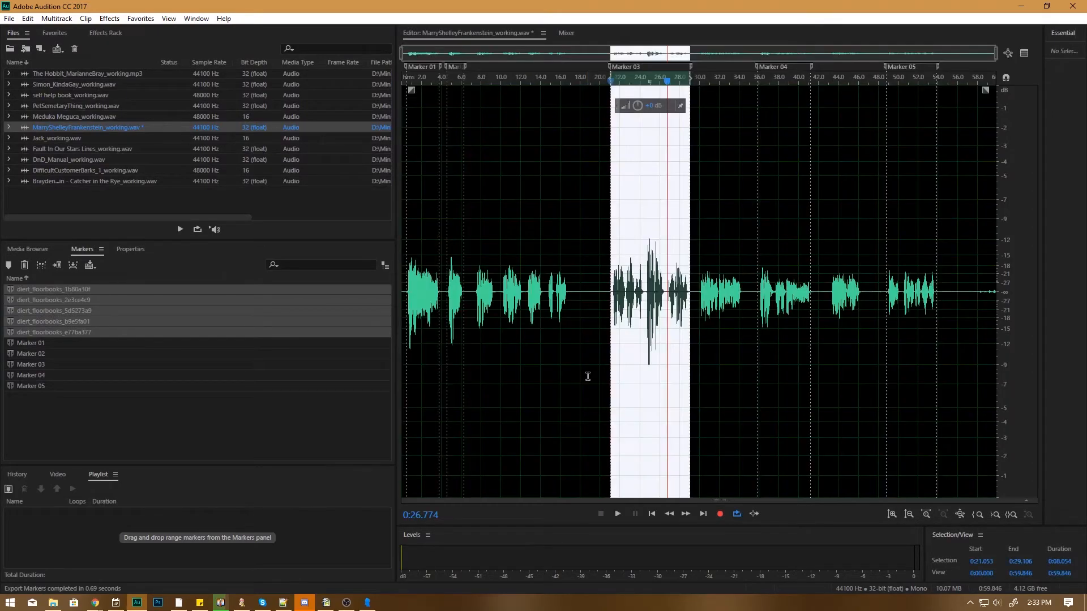
mouse_move(456, 589)
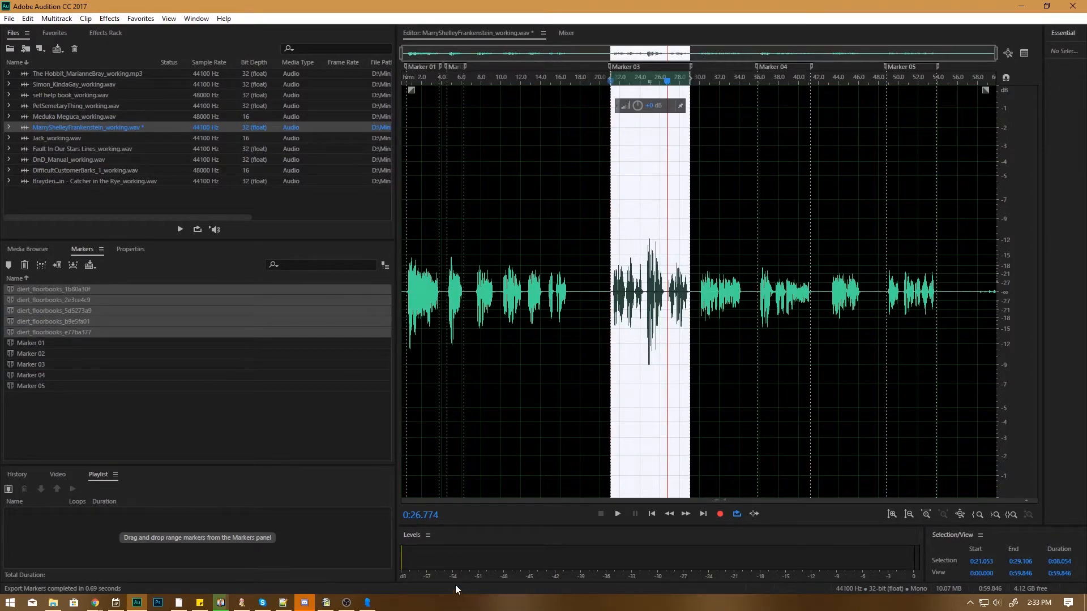
mouse_move(281, 509)
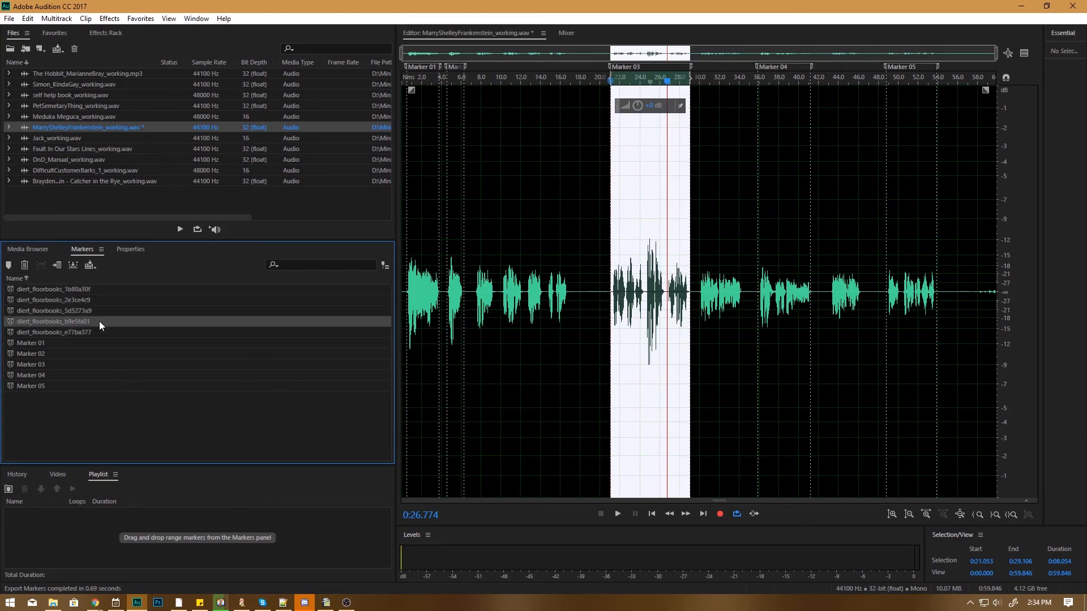
mouse_move(102, 128)
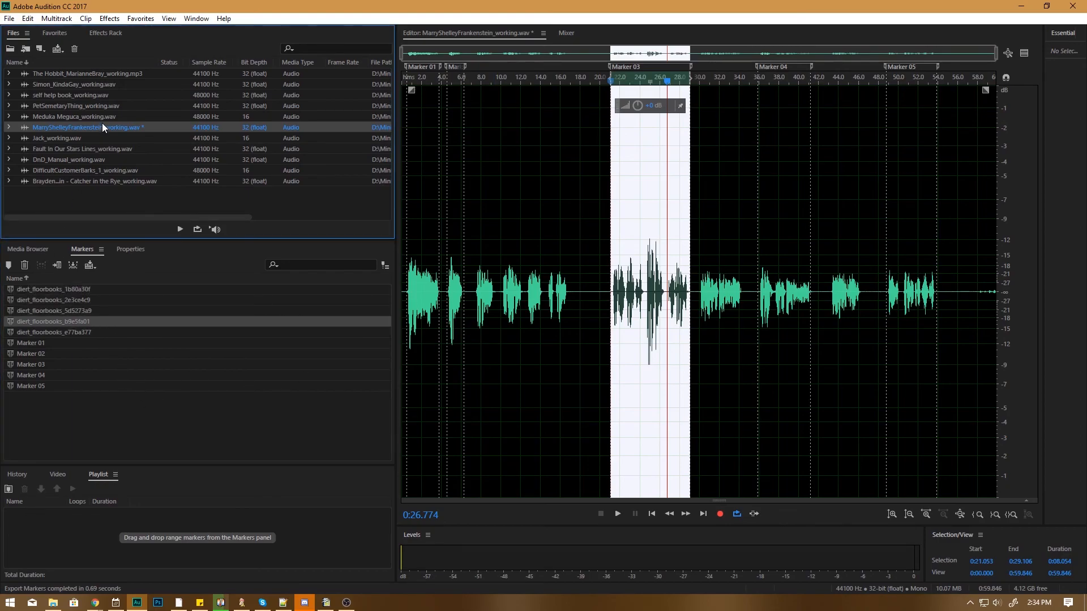
Save MarryShelleyFrankenstein_working.wav with its imported markers.
key(ctrl+s)
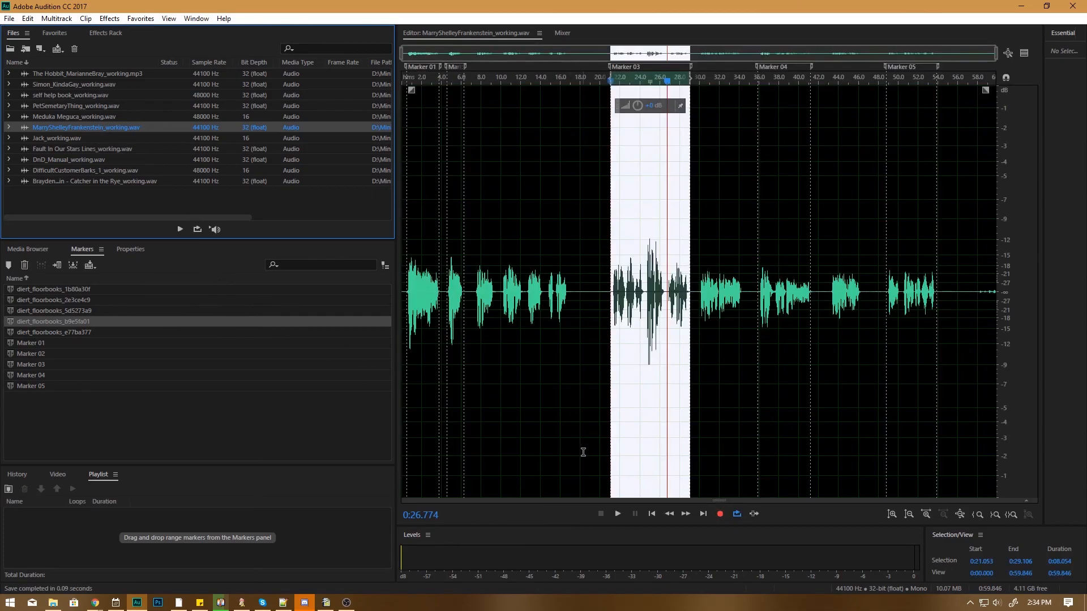